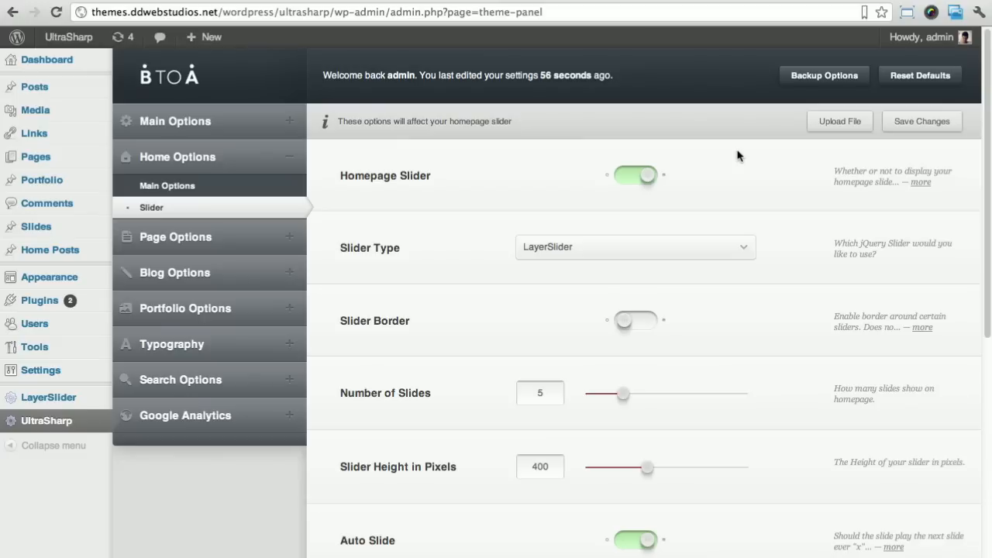
mouse_move(401, 52)
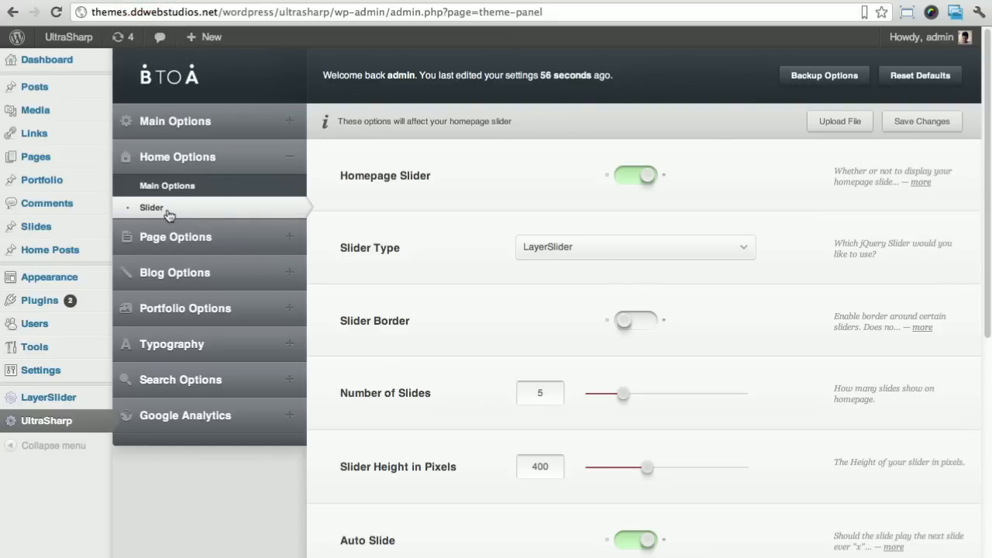
mouse_move(168, 214)
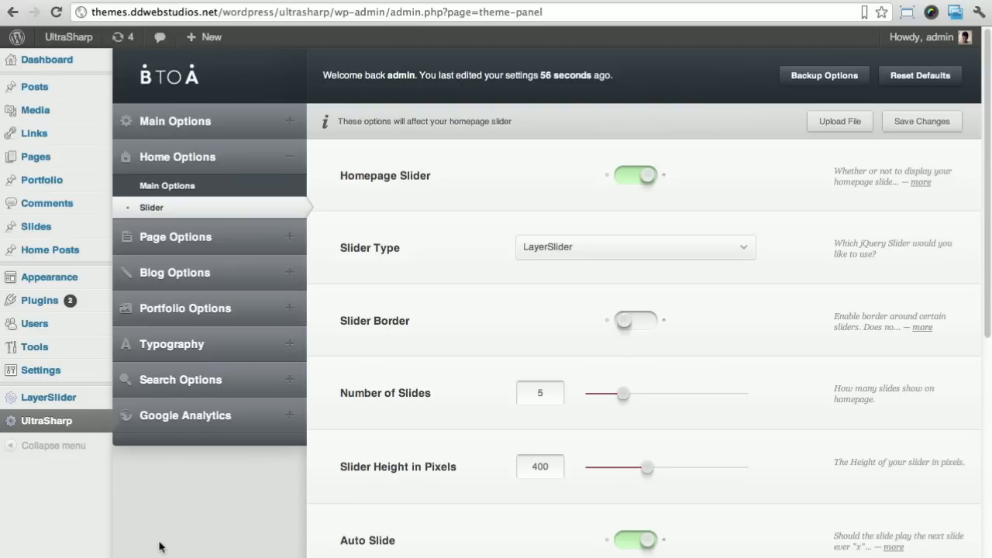
mouse_move(171, 480)
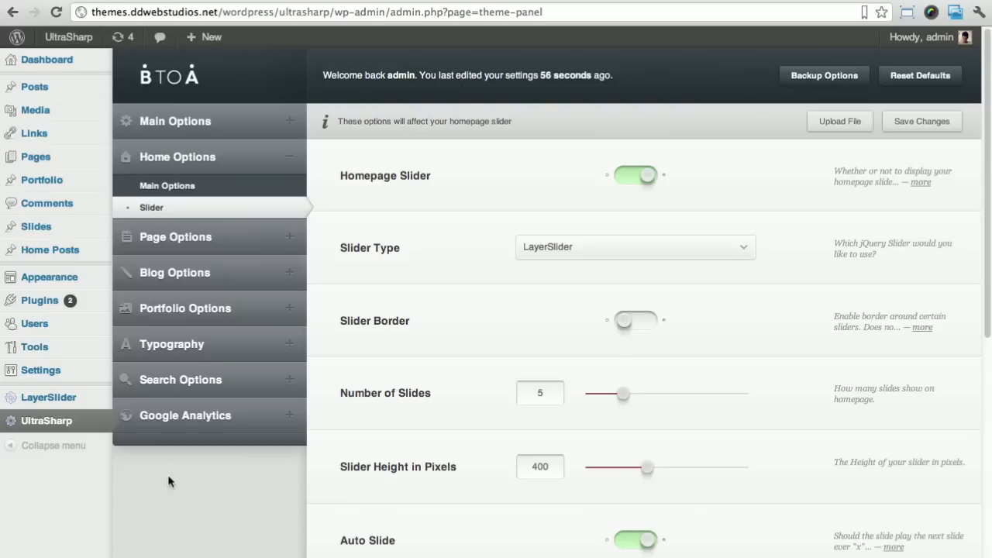
mouse_move(325, 207)
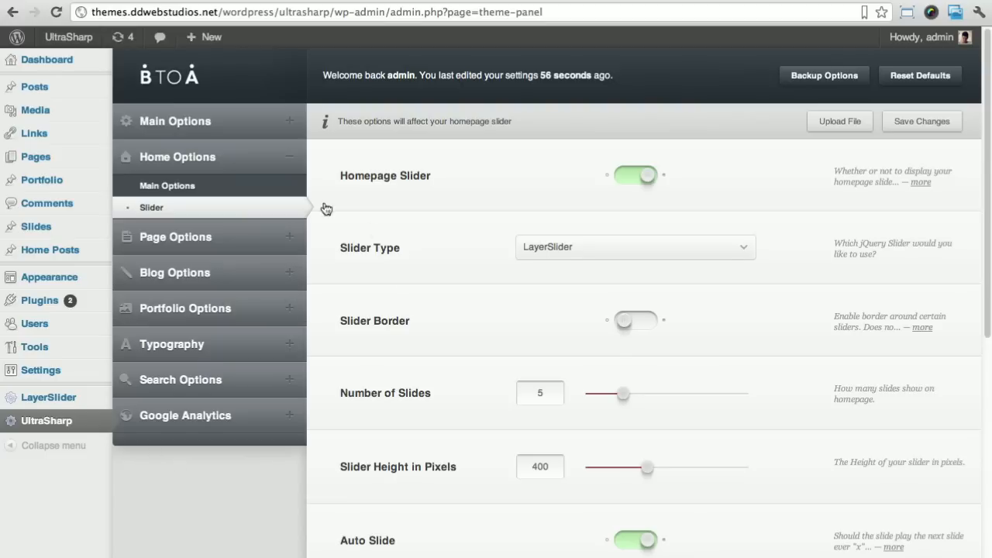
mouse_move(260, 229)
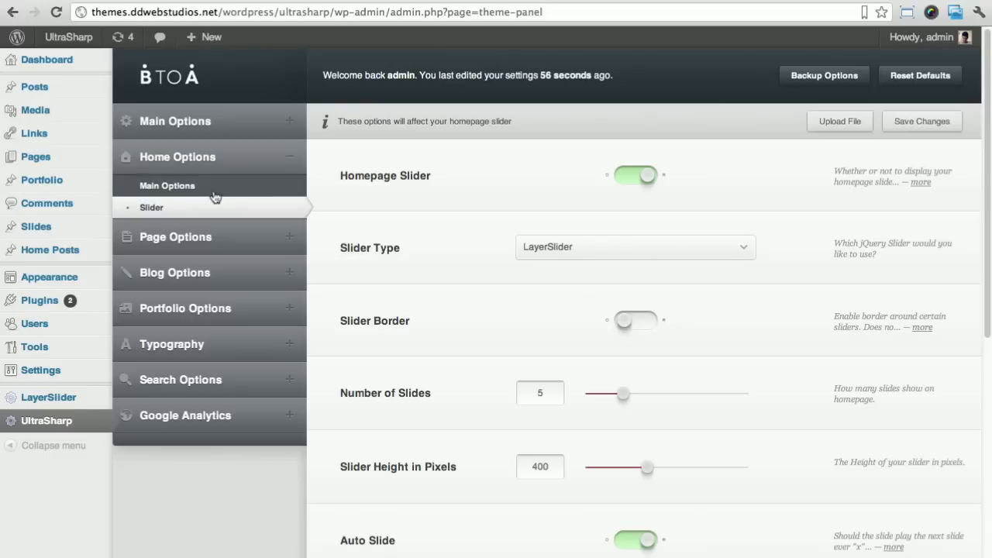
Choose LayerSlider as the homepage slider type in the UltraSharp theme panel.
left_click(634, 246)
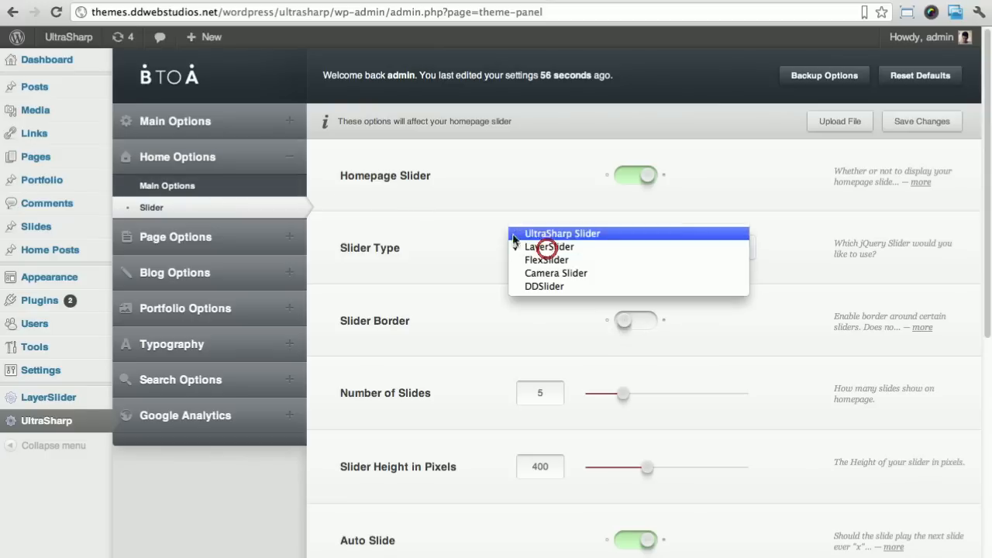
left_click(549, 247)
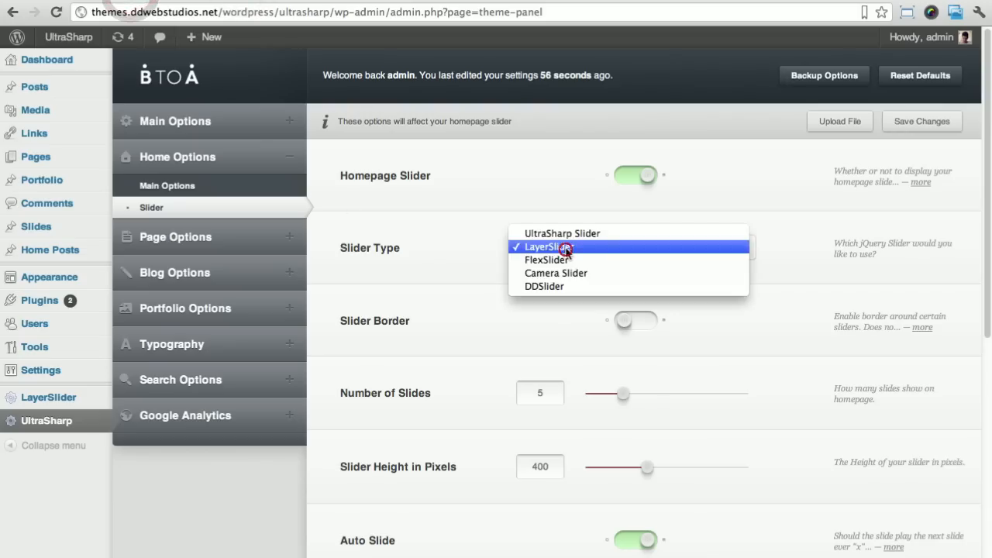
mouse_move(544, 285)
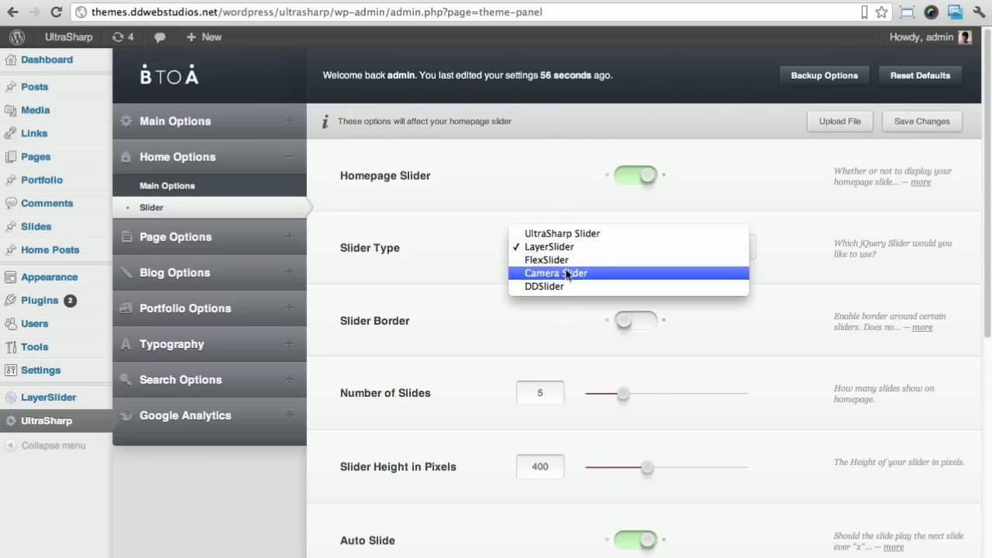
left_click(548, 246)
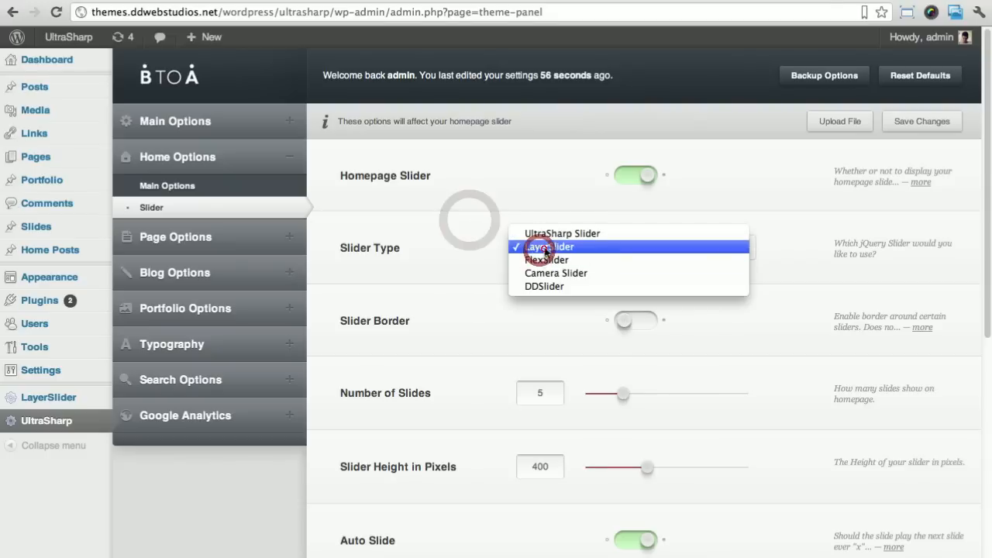
left_click(550, 246)
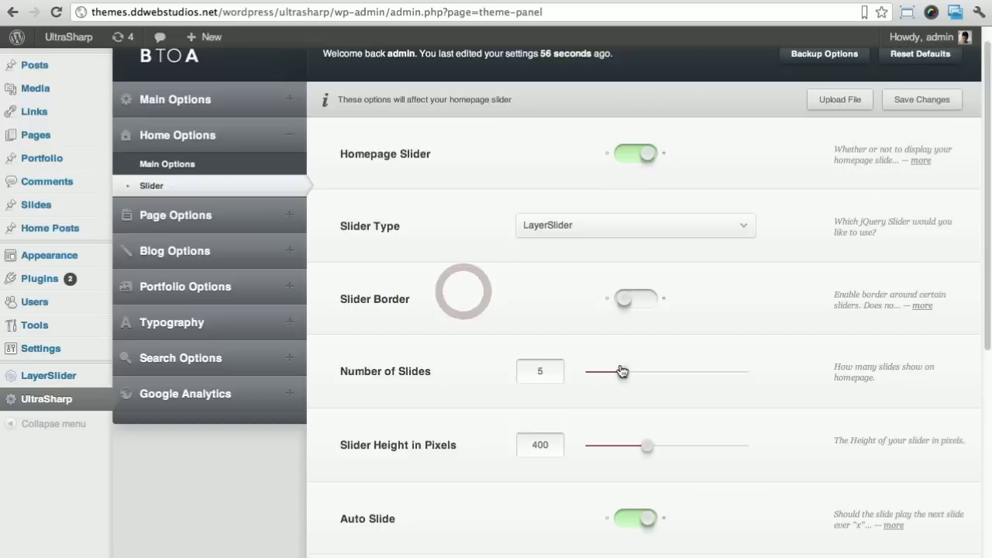
Save the theme settings and wait for the 'Setting successfully saved' confirmation.
scroll("down", 3)
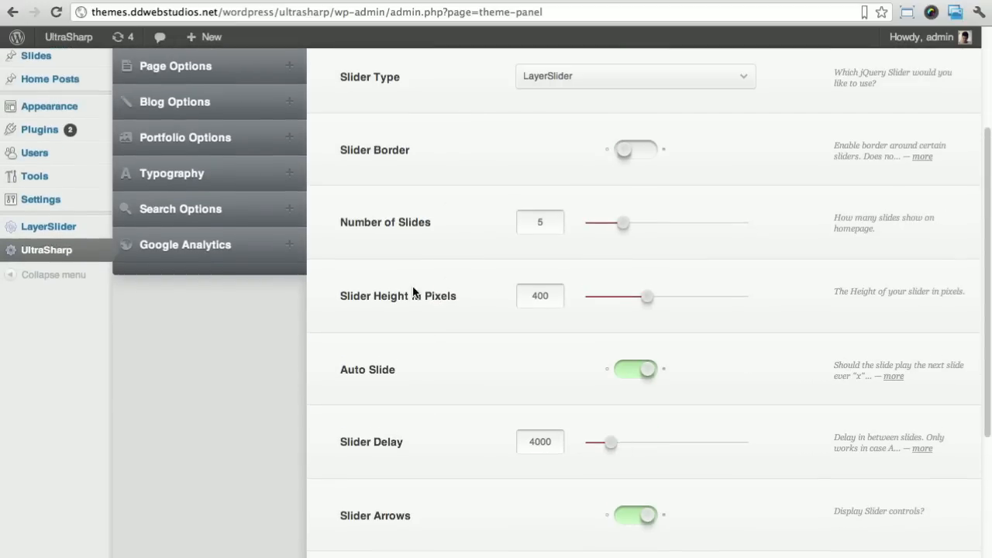
left_click(177, 157)
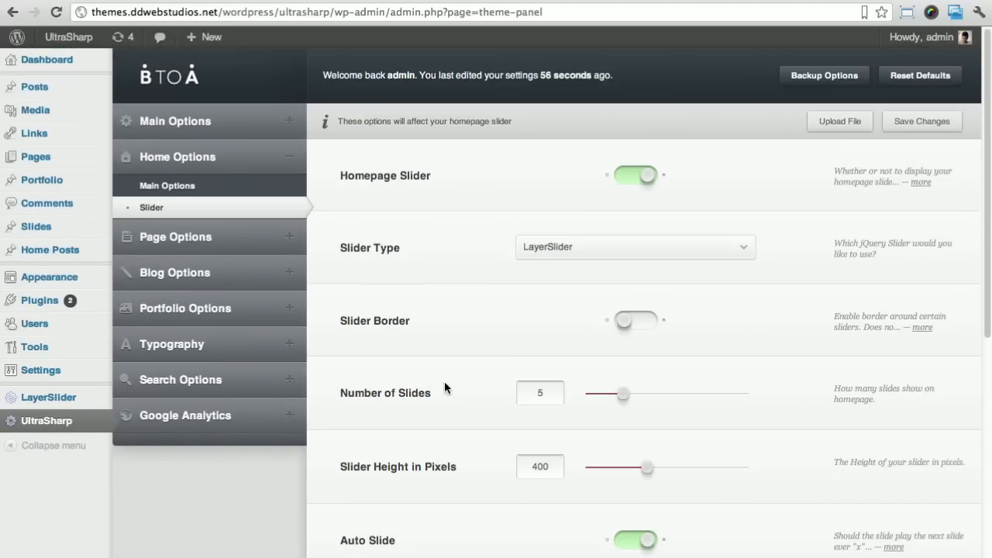
scroll("down", 3)
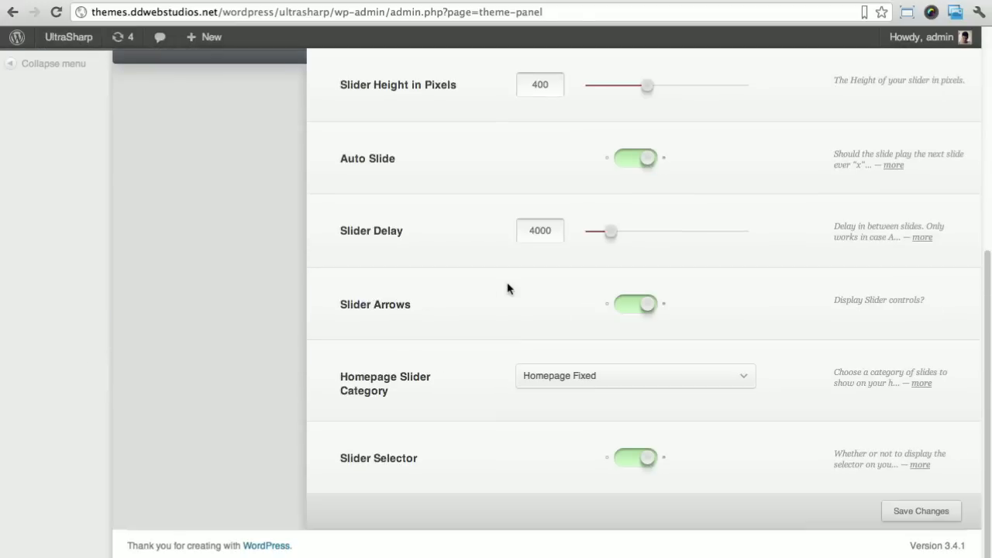
mouse_move(762, 408)
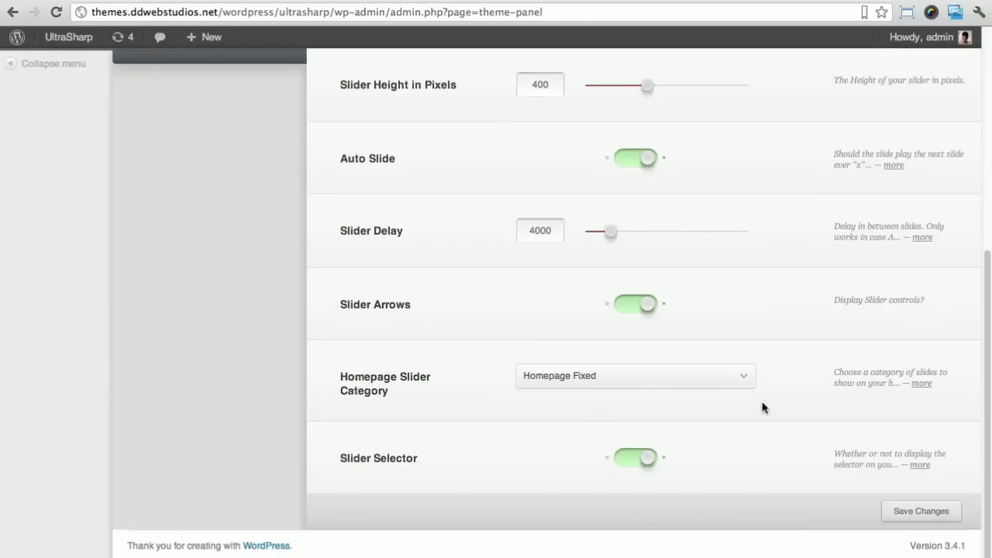
mouse_move(747, 446)
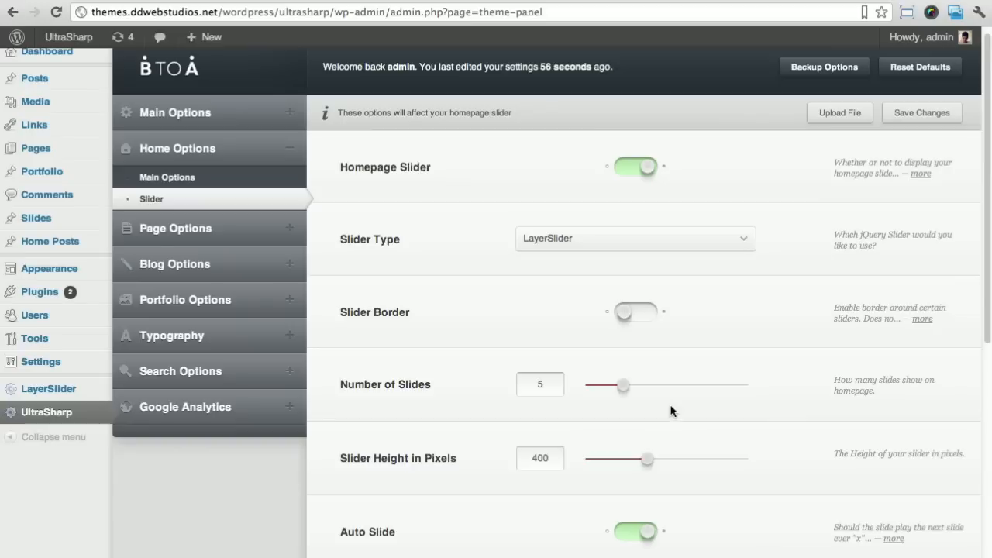
mouse_move(721, 186)
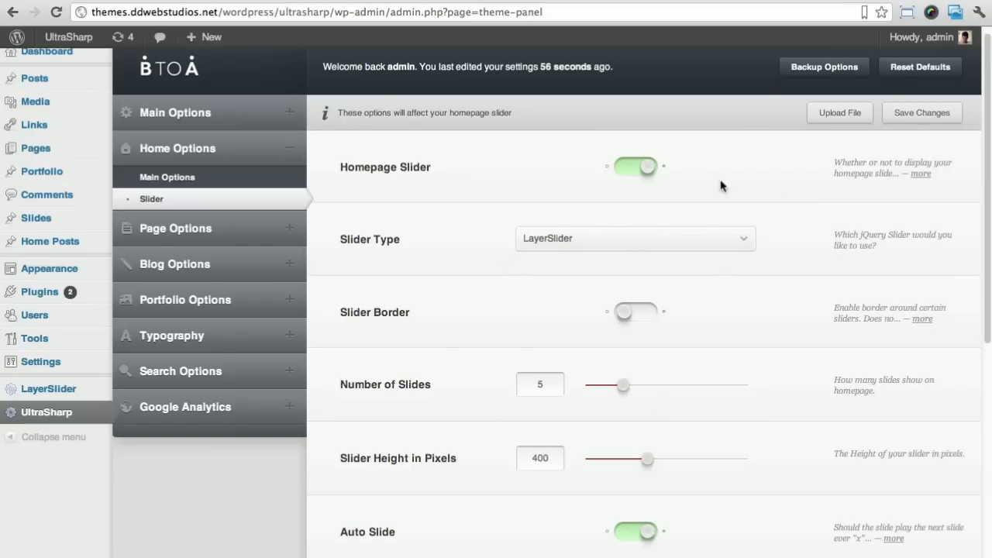
left_click(920, 112)
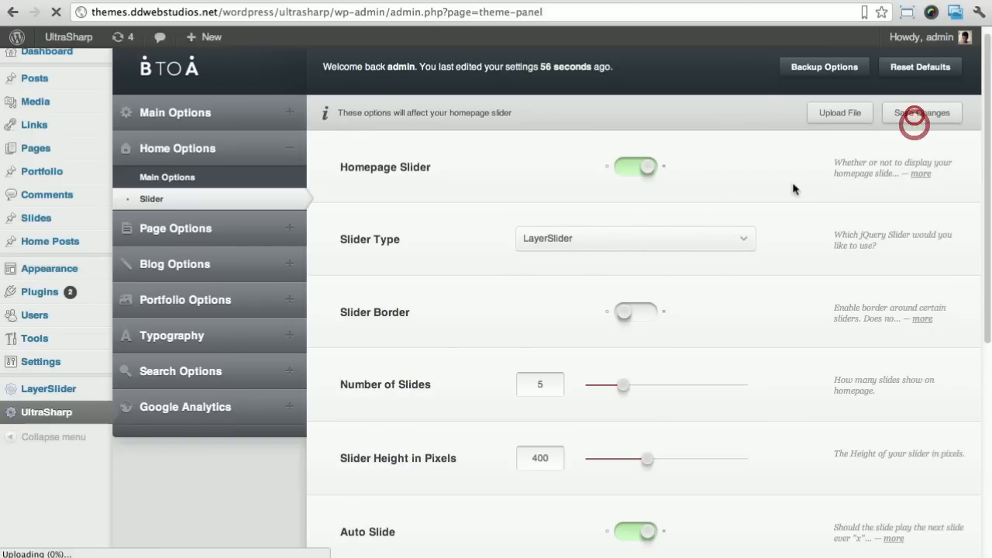
left_click(921, 112)
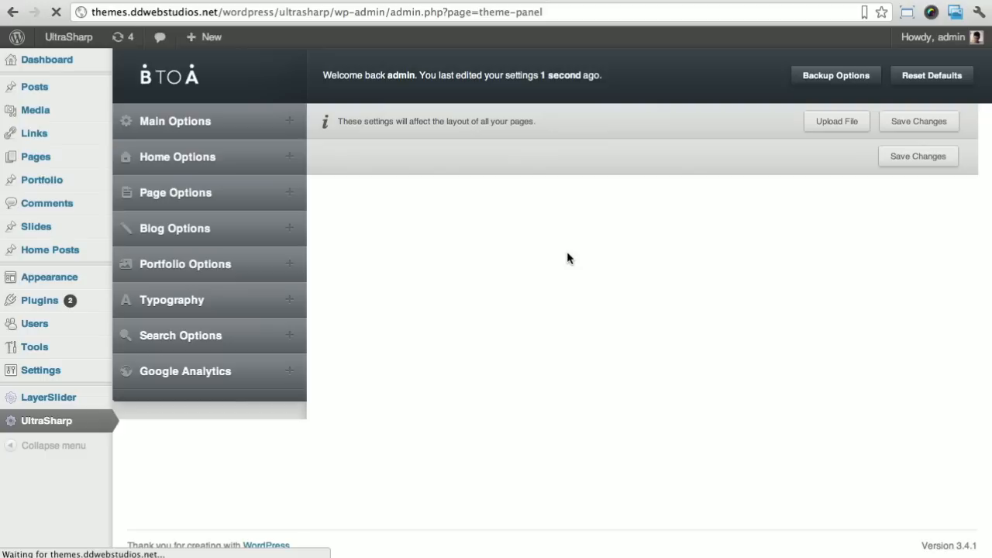
left_click(177, 156)
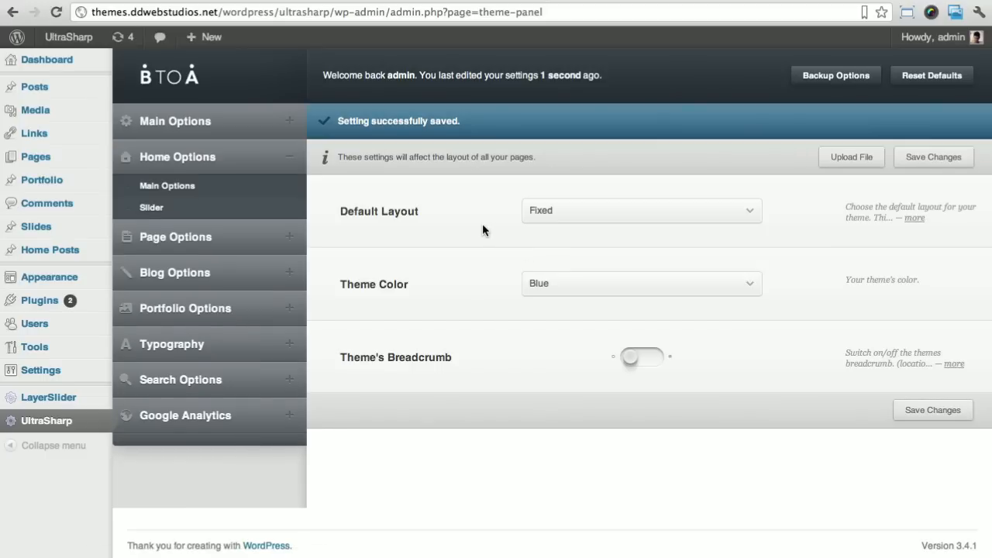
mouse_move(48, 397)
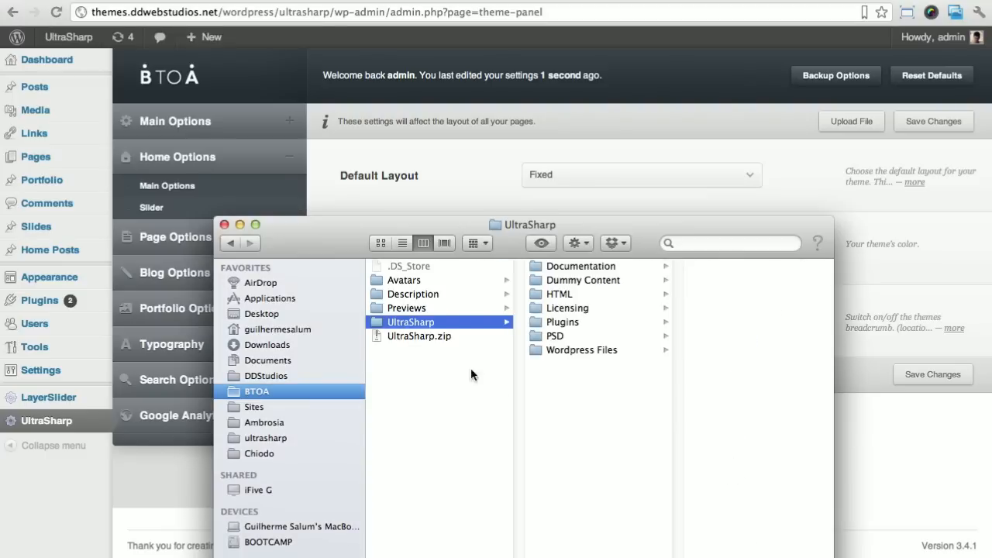
Navigate UltraSharp > Plugins > LayerSlide > documentation and select documentation_wordpress.html.
left_click(419, 335)
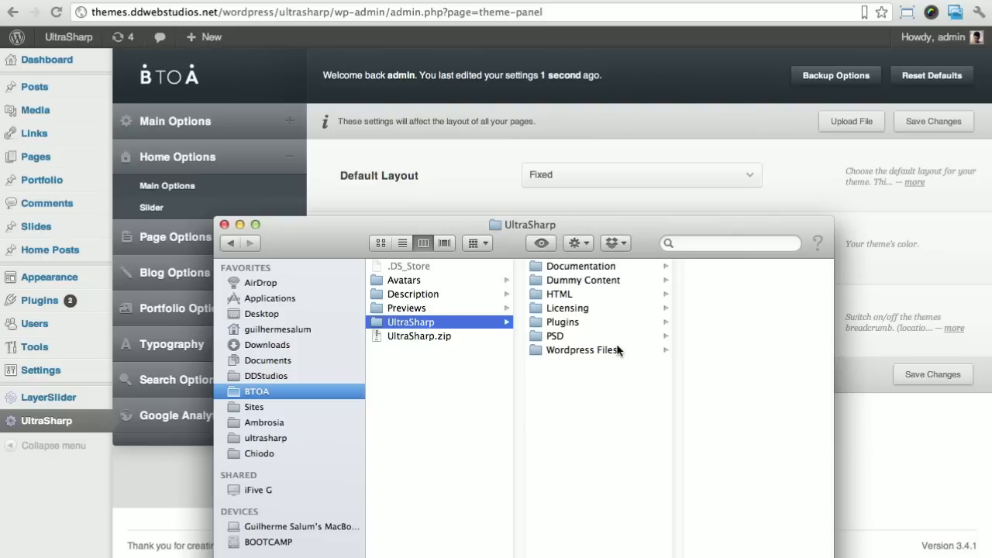
left_click(558, 321)
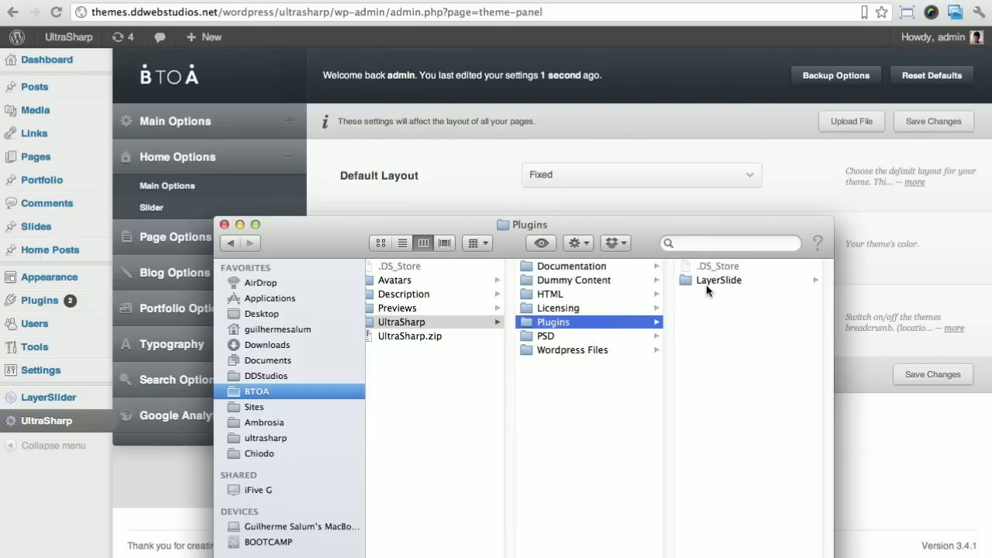
left_click(717, 279)
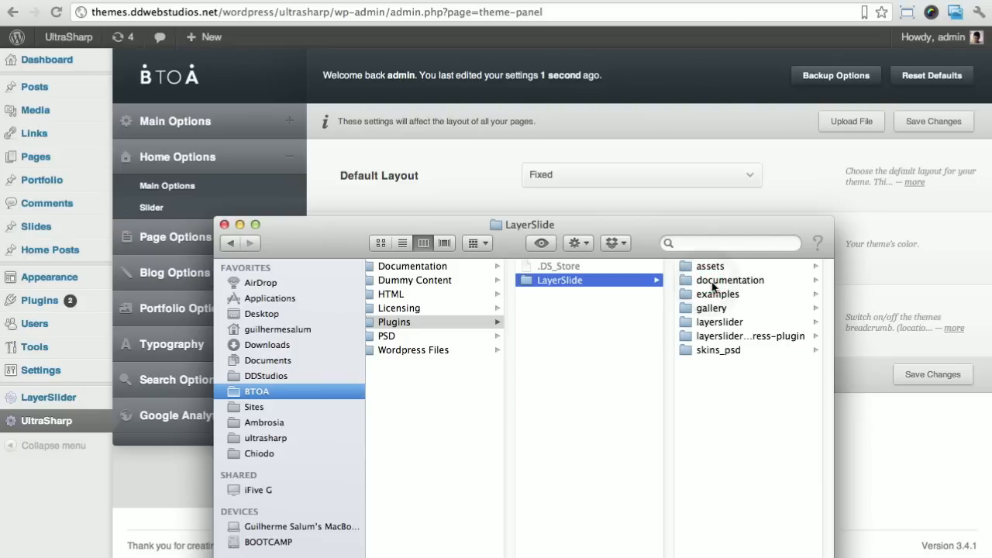
left_click(729, 279)
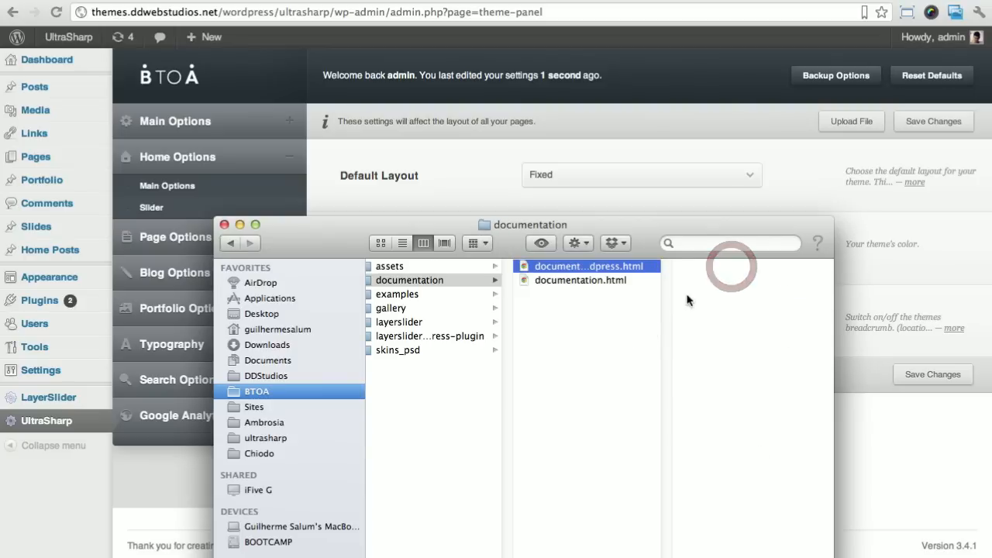
left_click(589, 267)
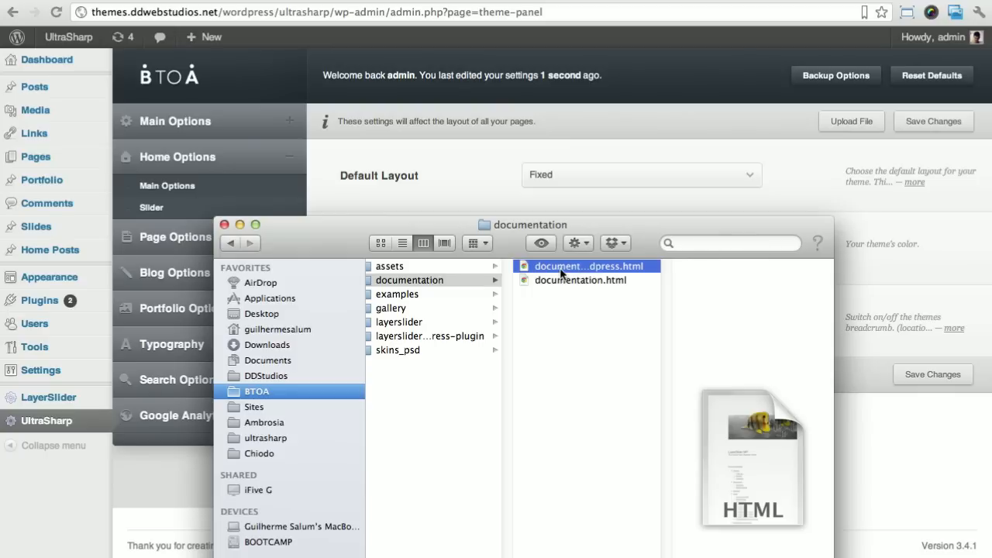
mouse_move(520, 59)
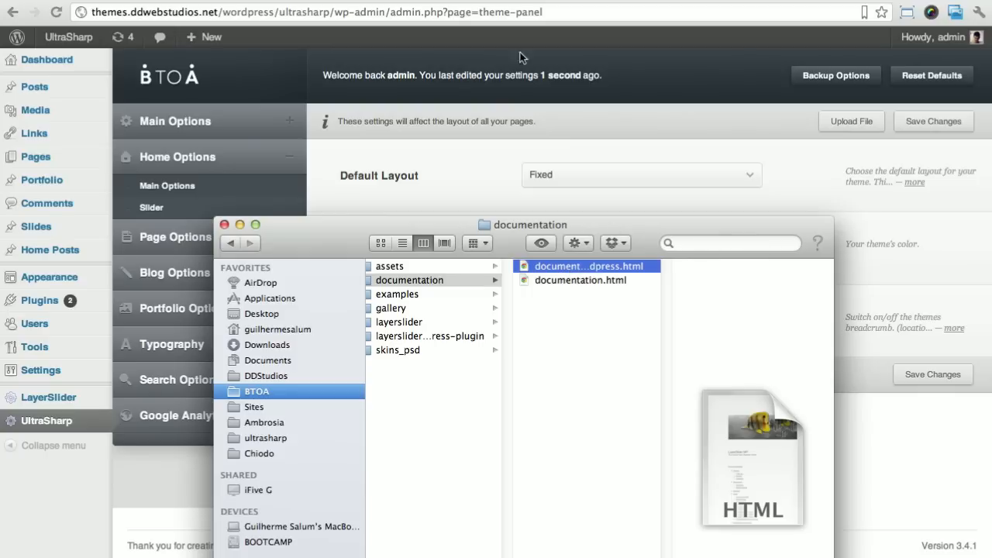
Open documentation_wordpress.html in the browser and skim the overview and installation guidance.
double_click(589, 267)
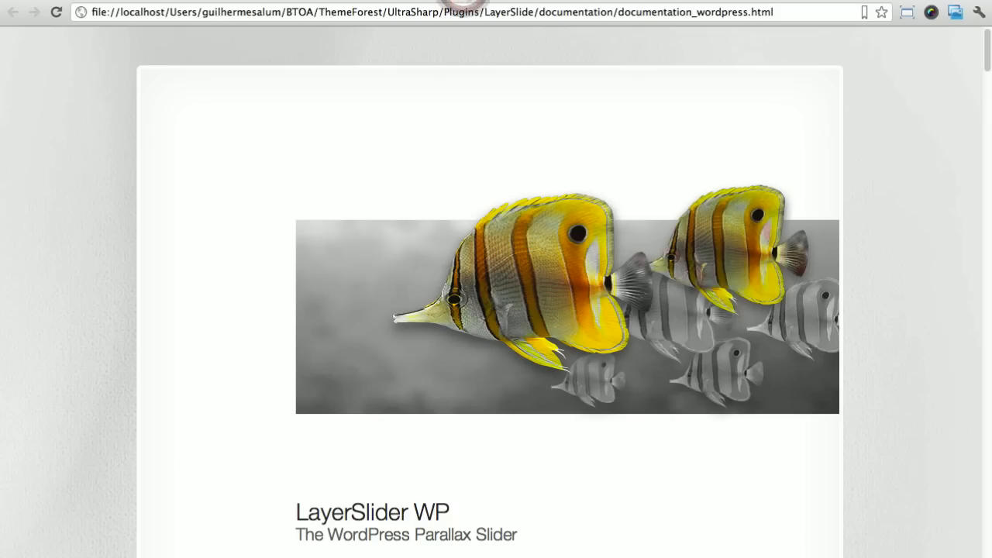
scroll("down", 3)
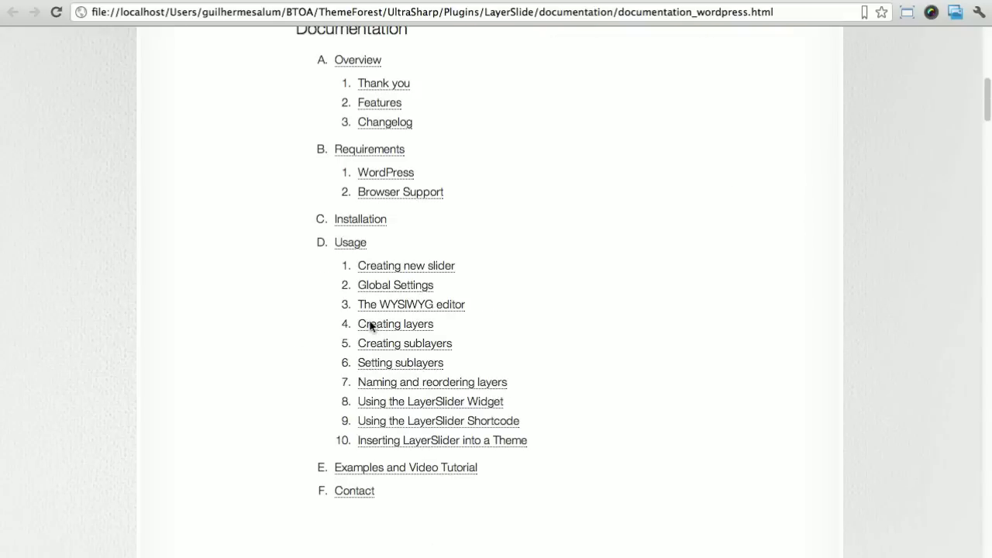
mouse_move(542, 347)
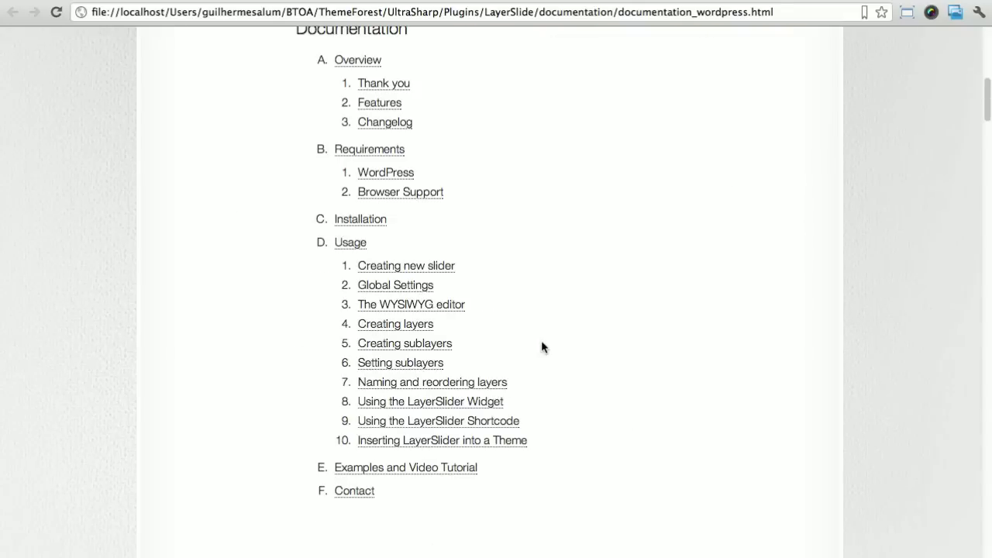
mouse_move(545, 343)
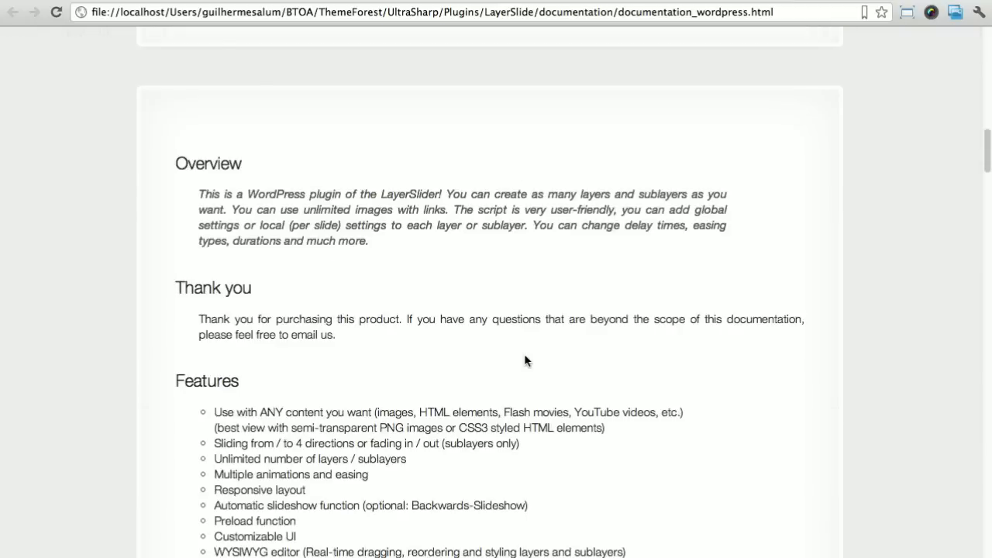
scroll("down", 3)
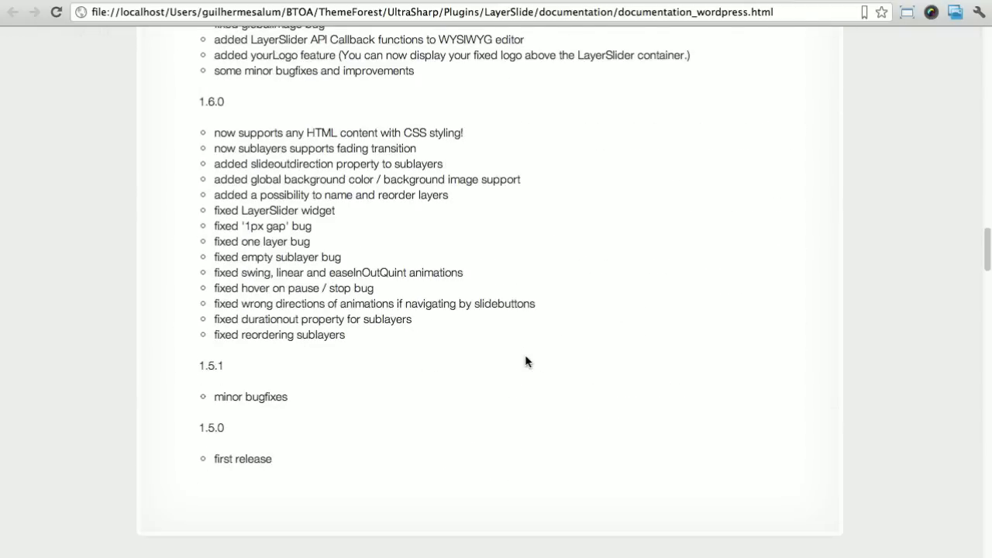
scroll("down", 3)
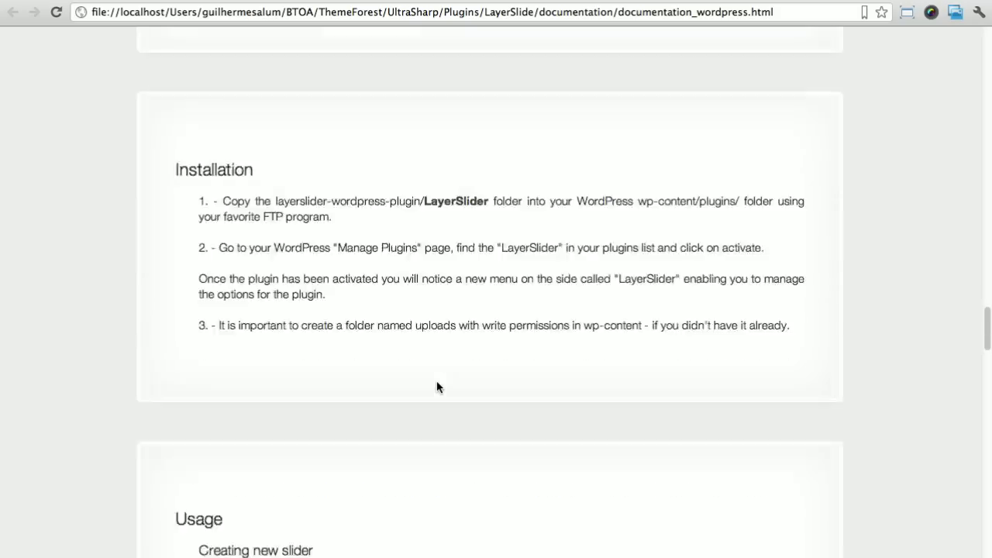
scroll("down", 3)
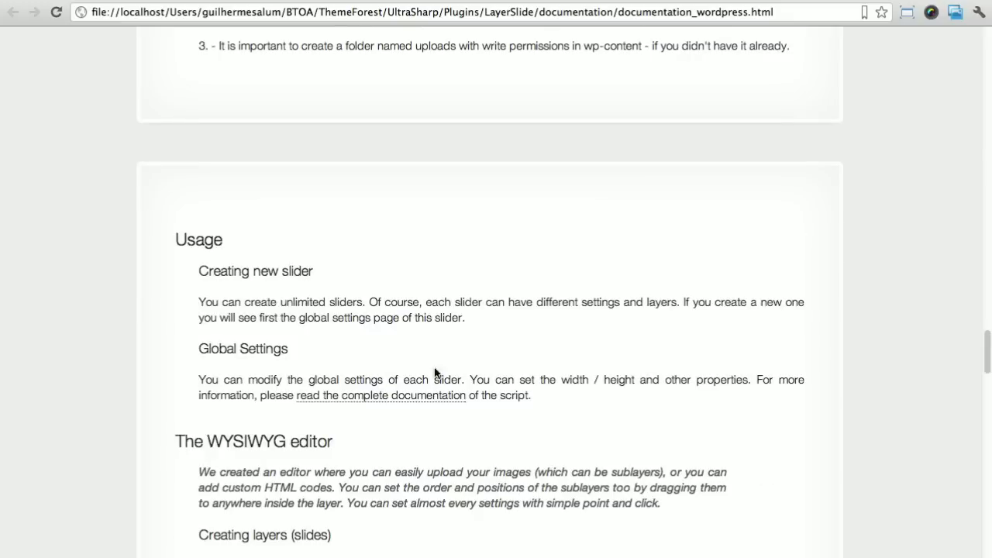
Read through the usage guidance down to the Examples section of the documentation.
scroll("up", 3)
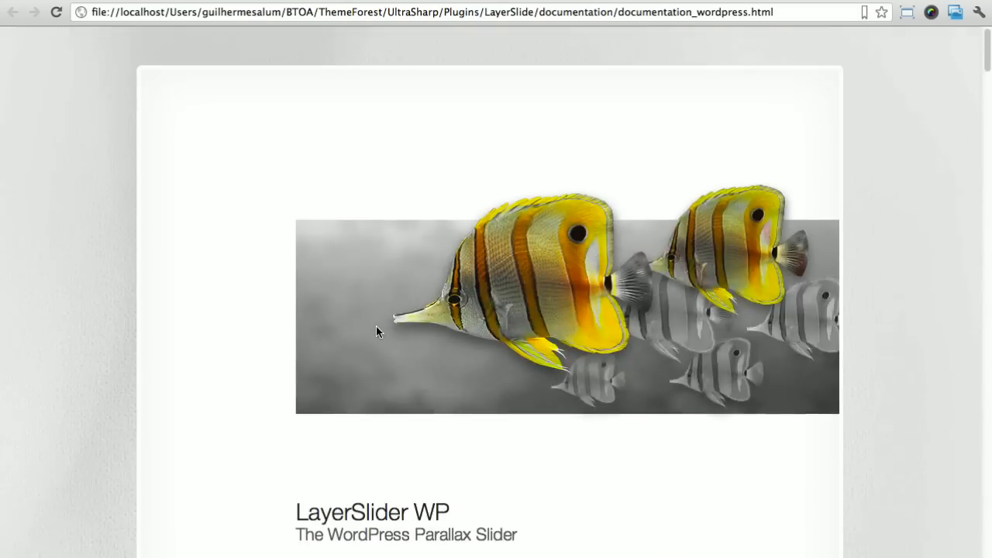
scroll("down", 3)
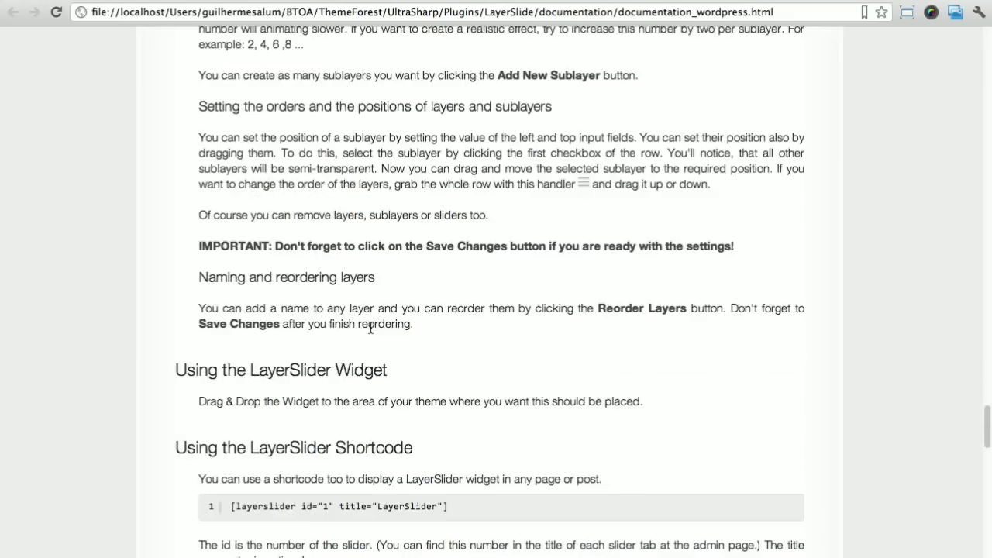
scroll("up", 3)
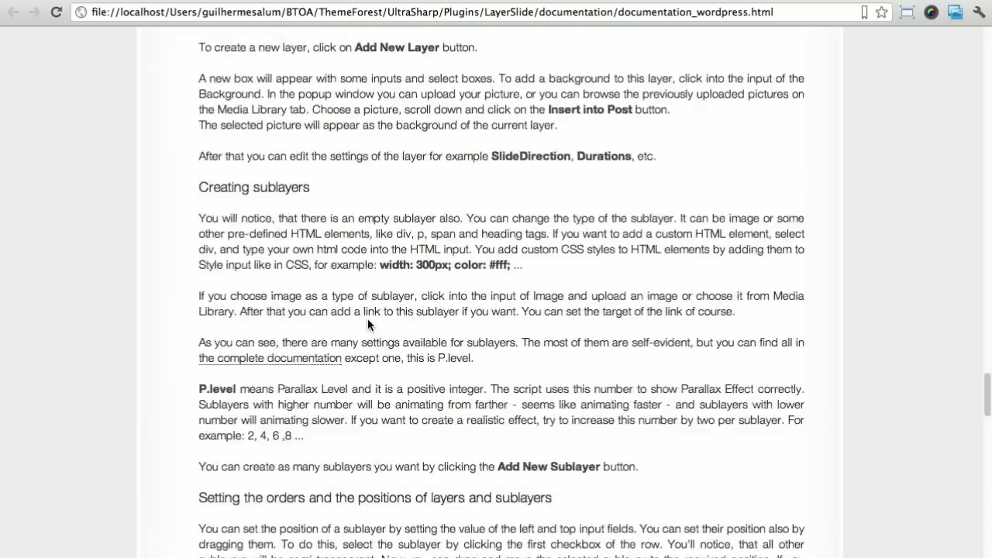
scroll("down", 3)
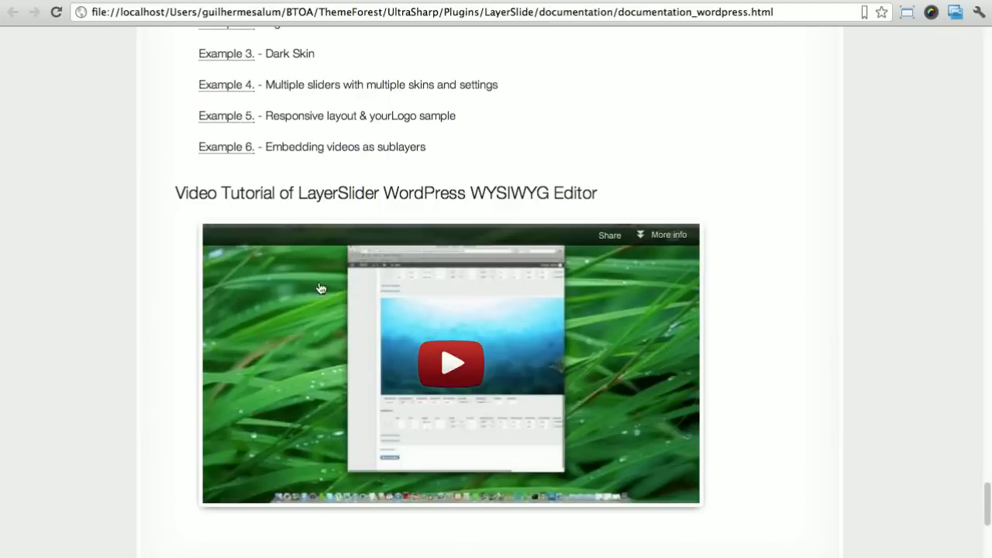
mouse_move(496, 372)
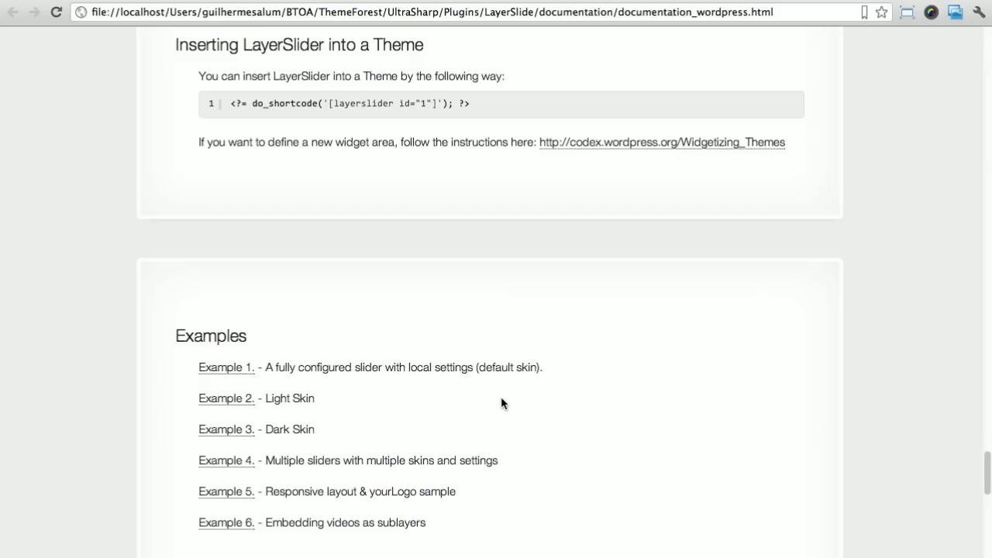
scroll("down", 3)
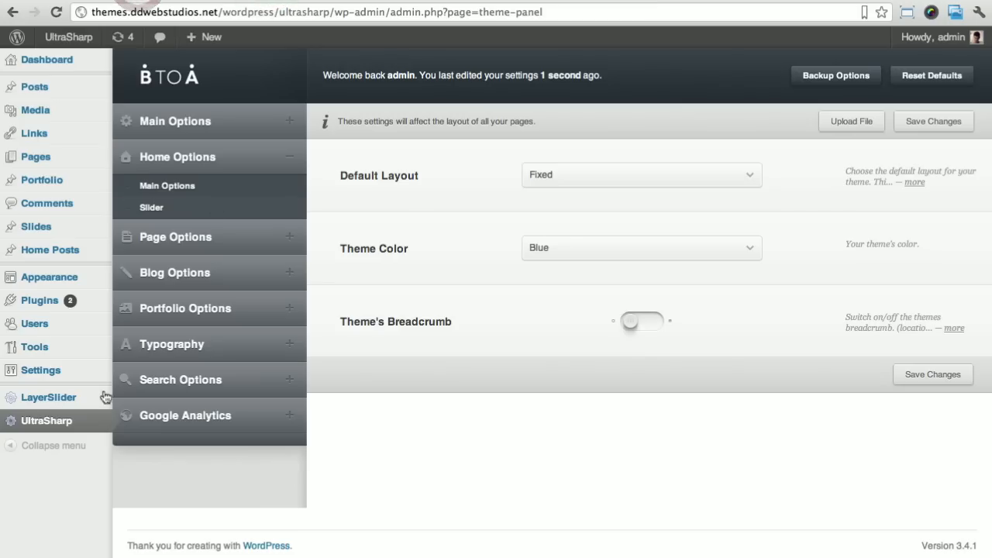
Go to Plugins > Add New and switch to installing a plugin from an uploaded zip.
left_click(142, 316)
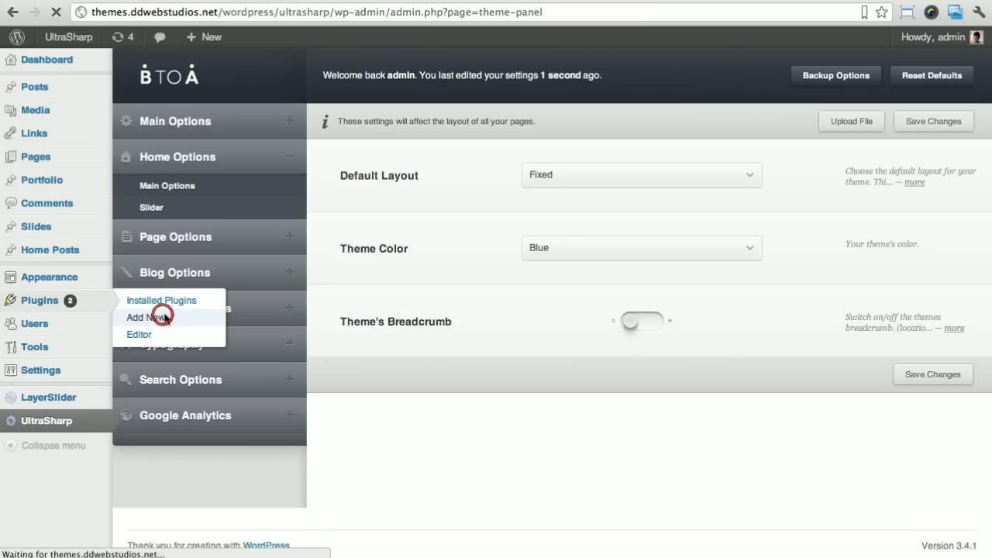
left_click(147, 316)
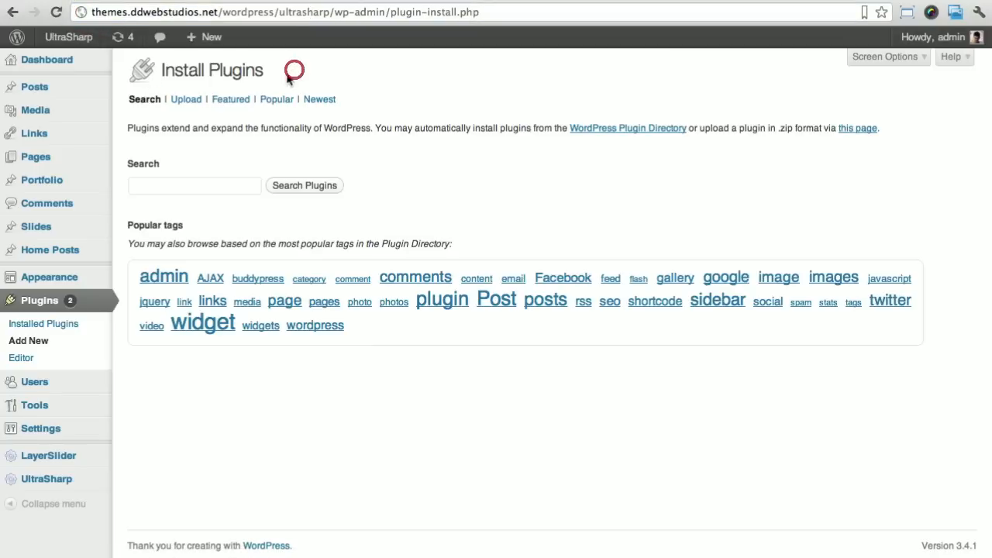
left_click(186, 99)
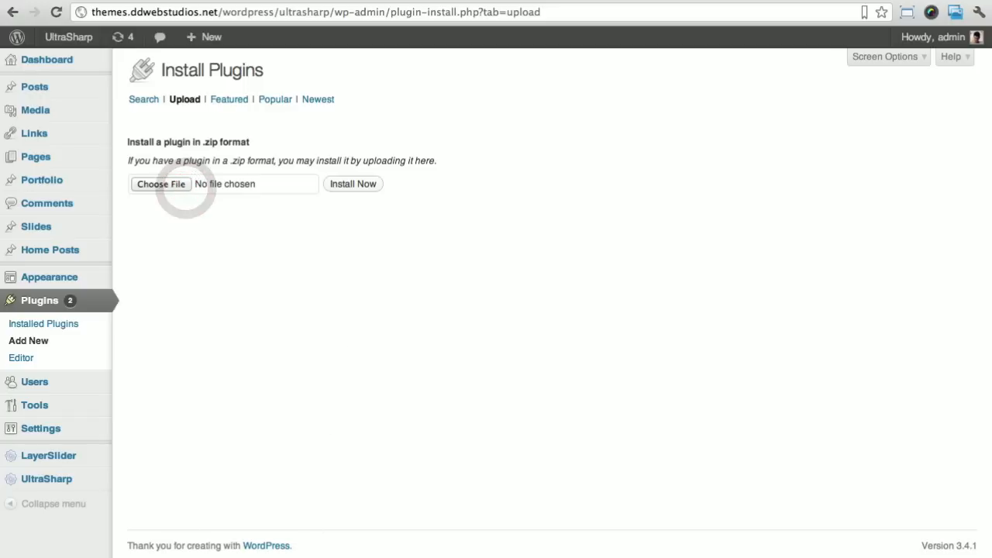
Start choosing a file and browse into the layerslider-wordpress-plugin folder, then close the dialog.
left_click(162, 183)
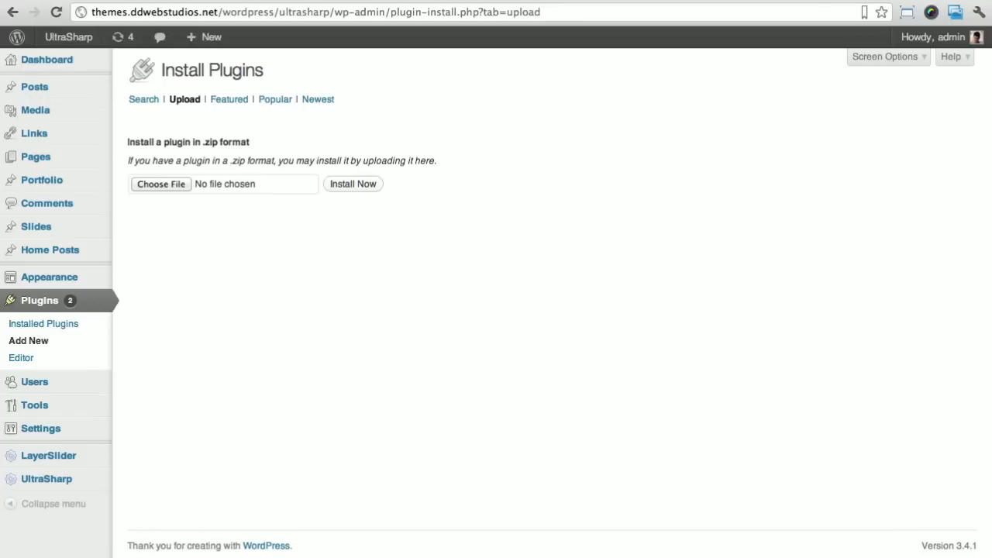
left_click(161, 183)
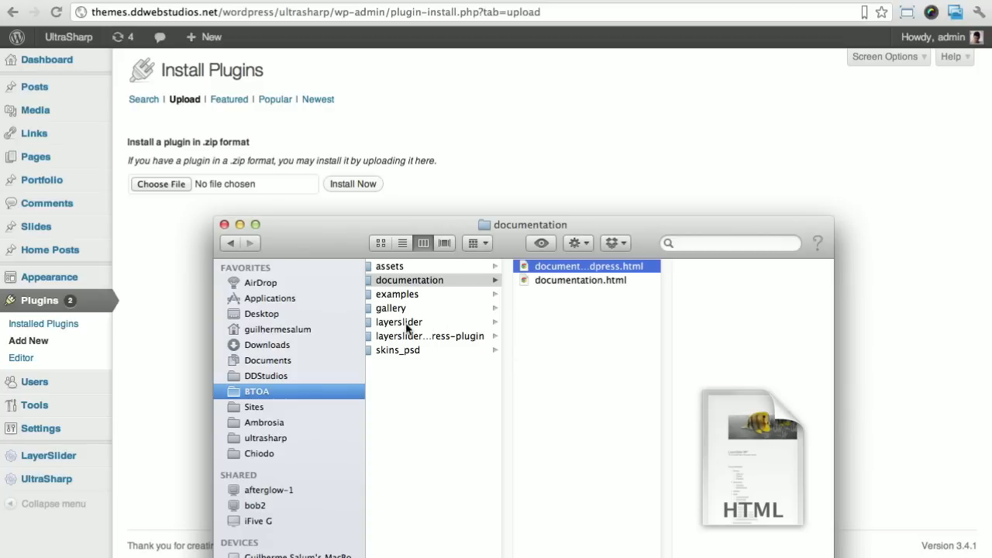
left_click(430, 335)
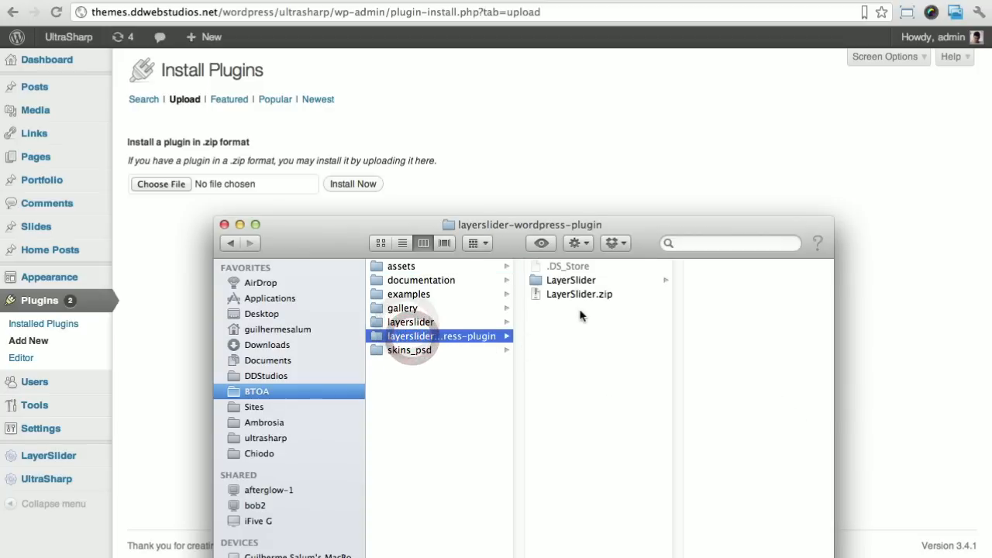
left_click(579, 295)
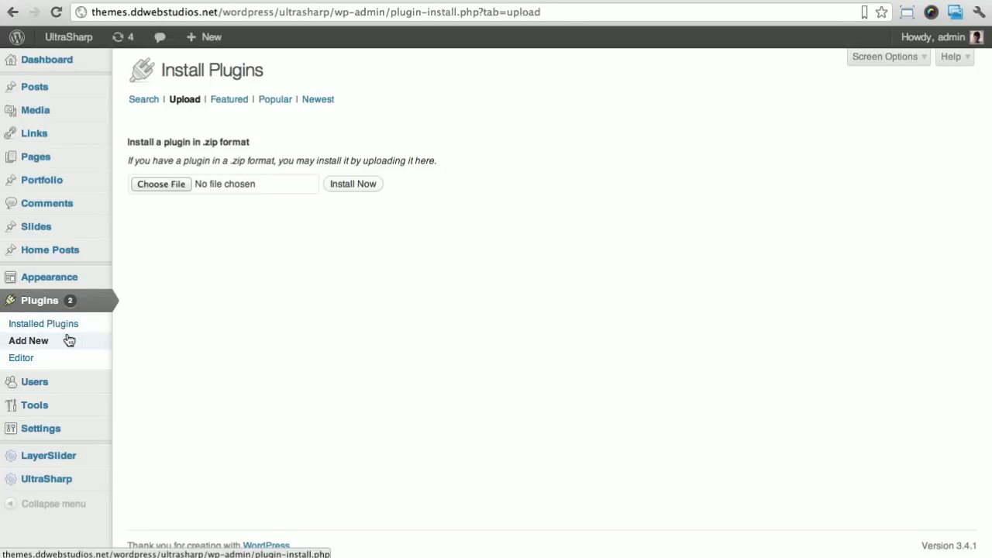
Open LayerSlider from the admin sidebar and scroll through its Global Settings.
left_click(48, 456)
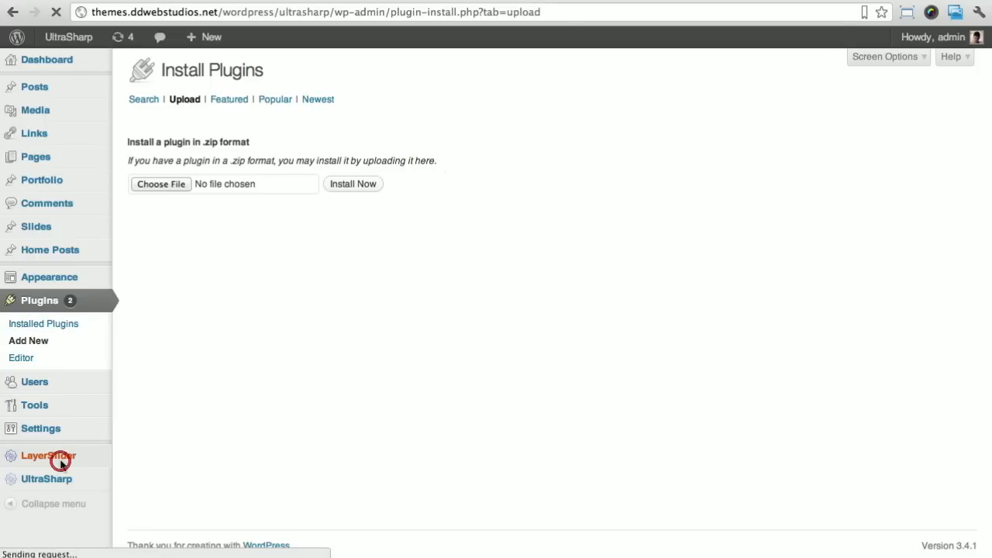
left_click(48, 455)
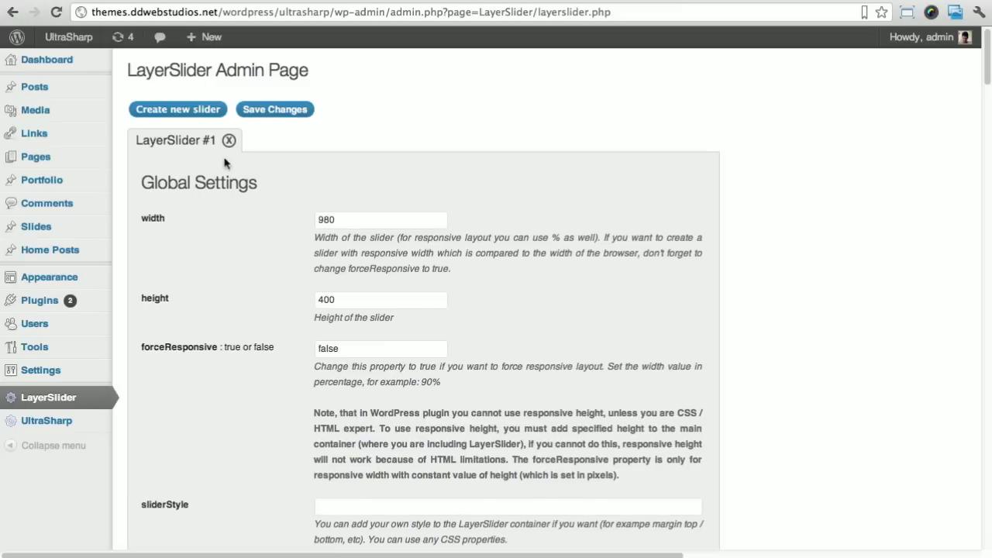
scroll("down", 3)
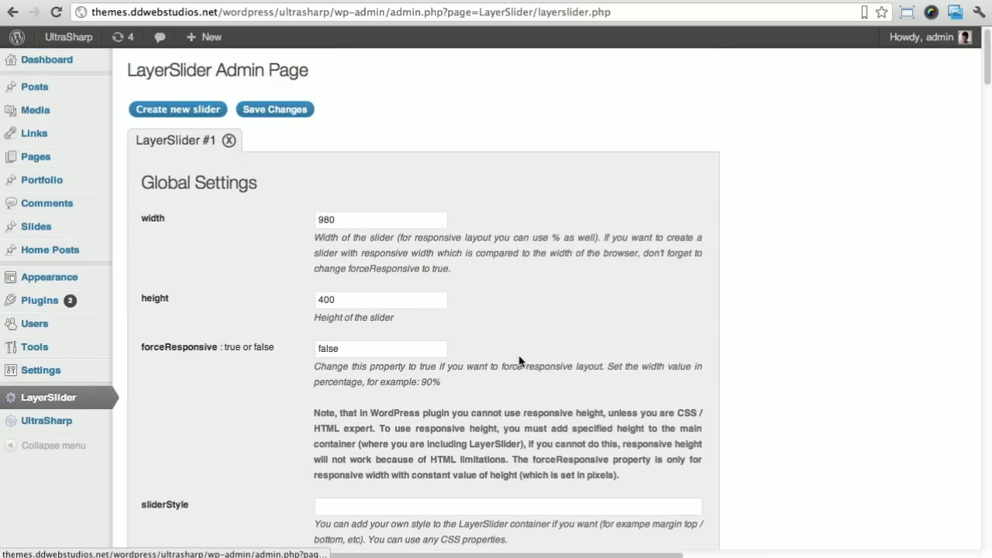
scroll("down", 3)
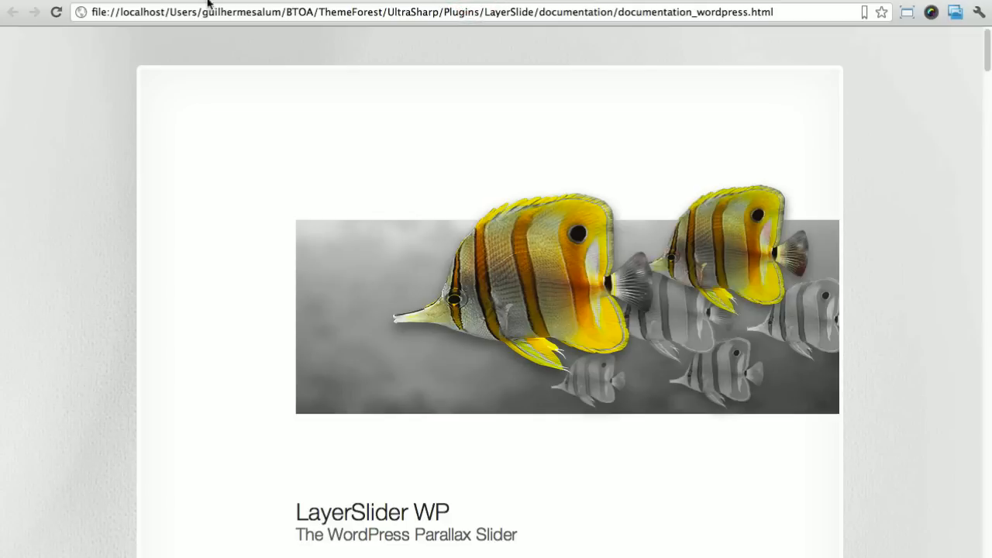
Switch to the Chrome tab with the local LayerSlider WP documentation title page.
left_click(426, 13)
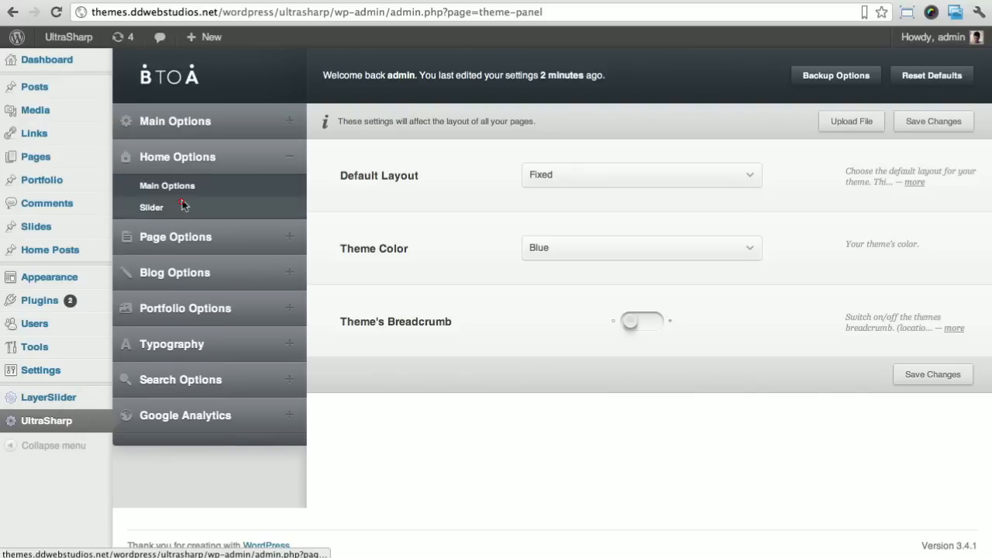
Set the UltraSharp homepage Slider Height in Pixels to 350, then return to the LayerSlider admin page.
left_click(152, 208)
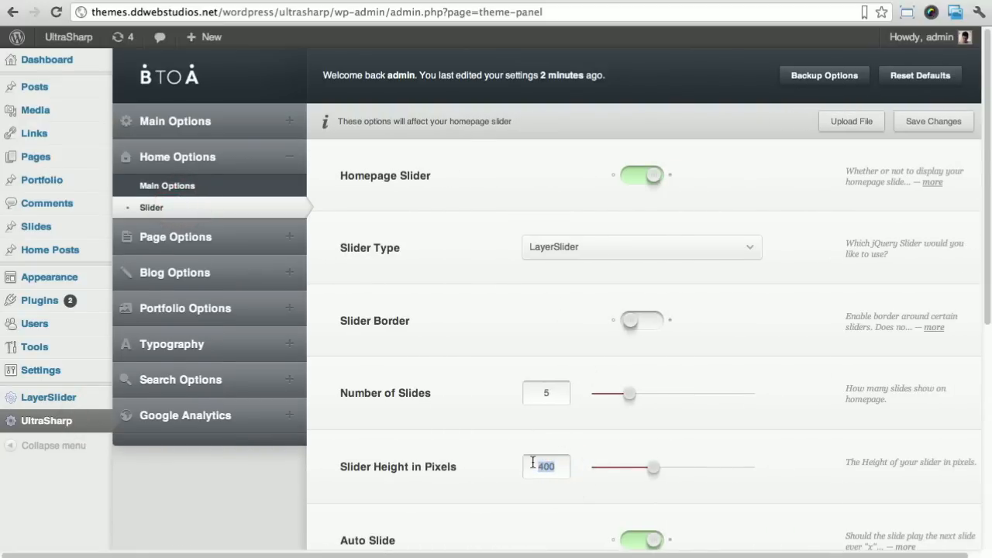
type("350")
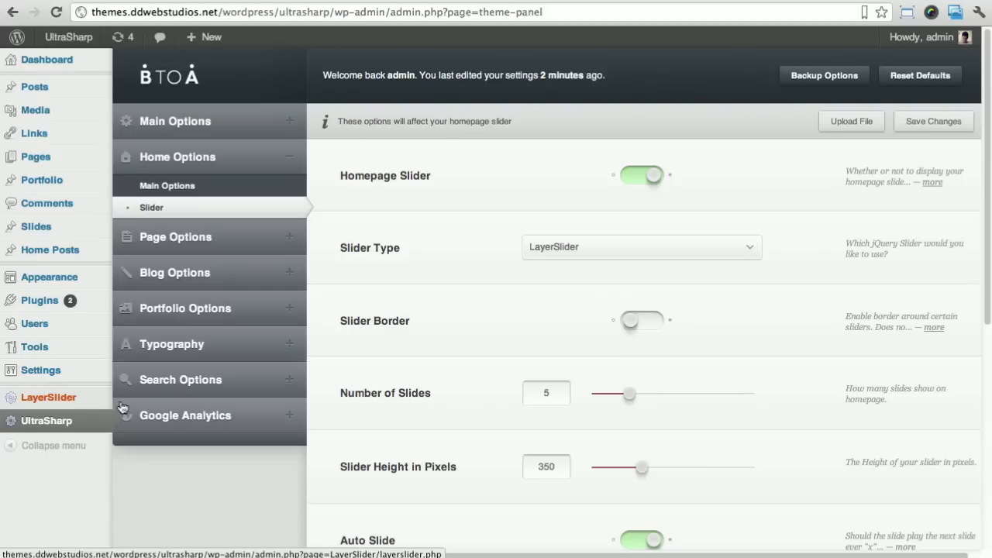
left_click(48, 397)
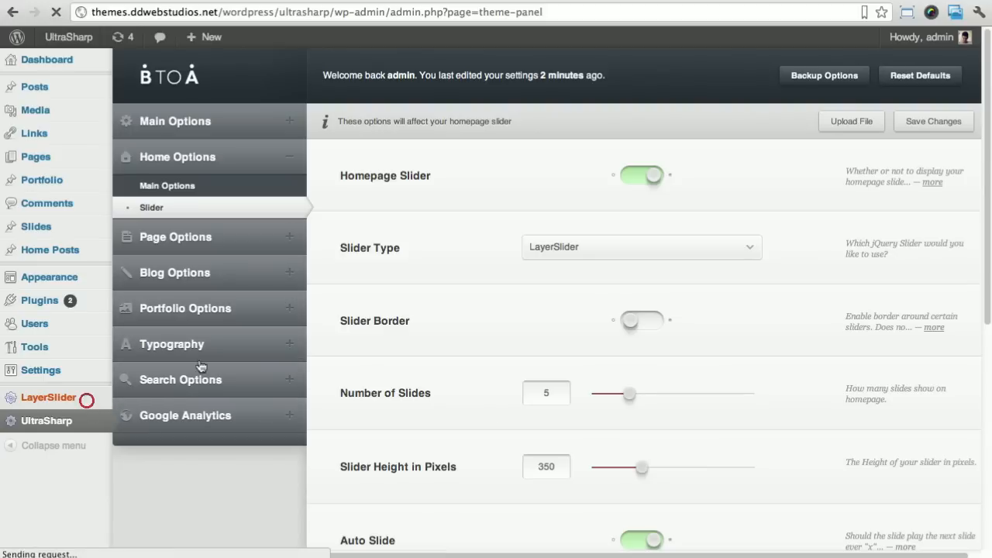
left_click(48, 397)
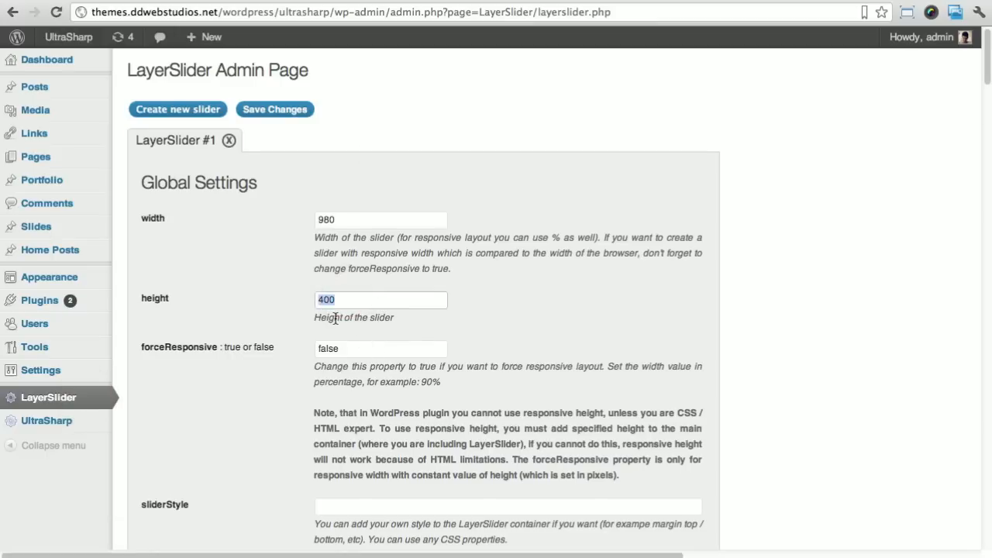
scroll("down", 3)
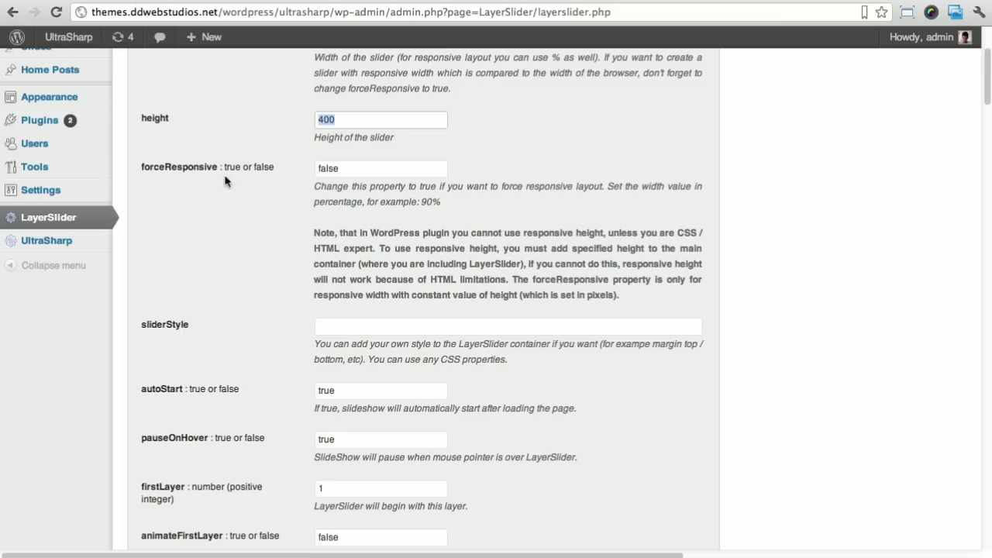
scroll("down", 3)
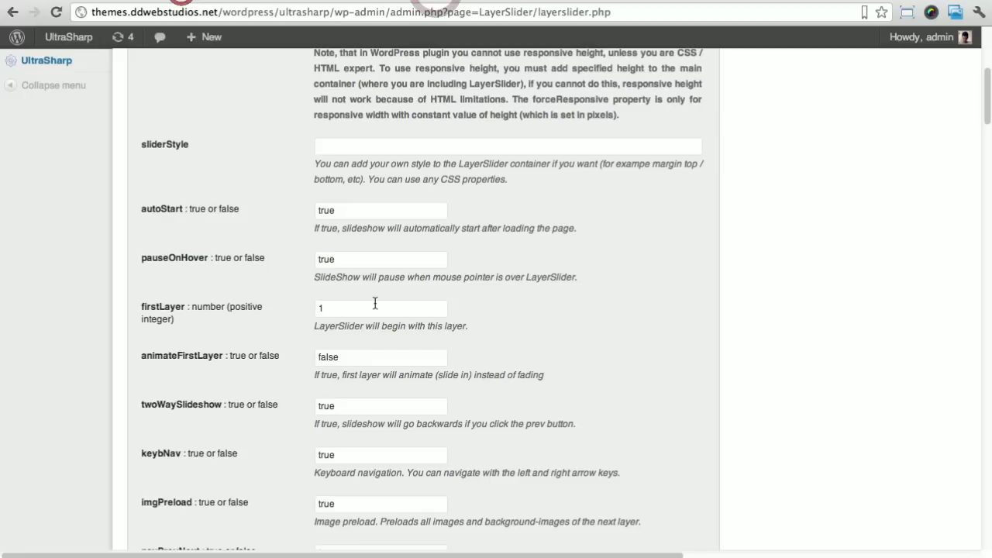
scroll("down", 3)
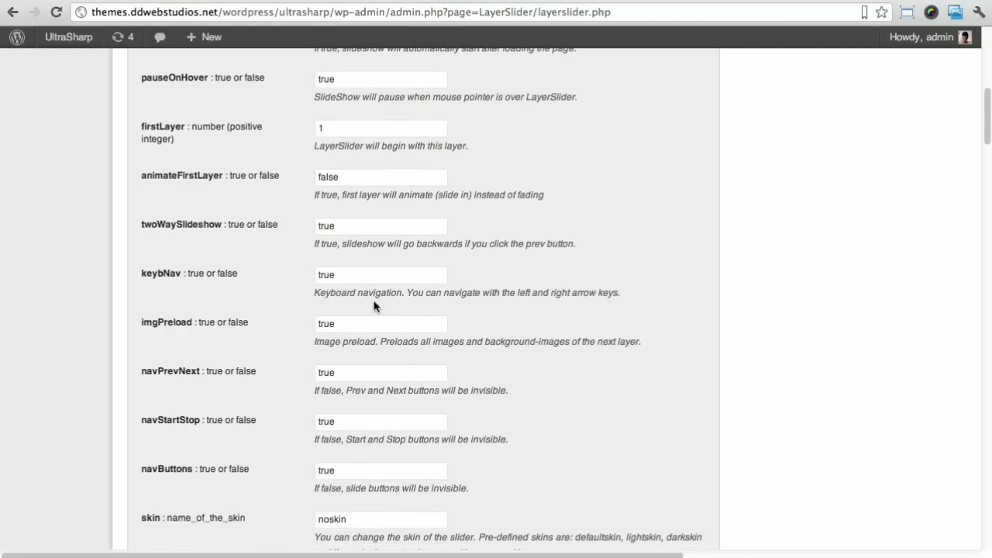
scroll("down", 3)
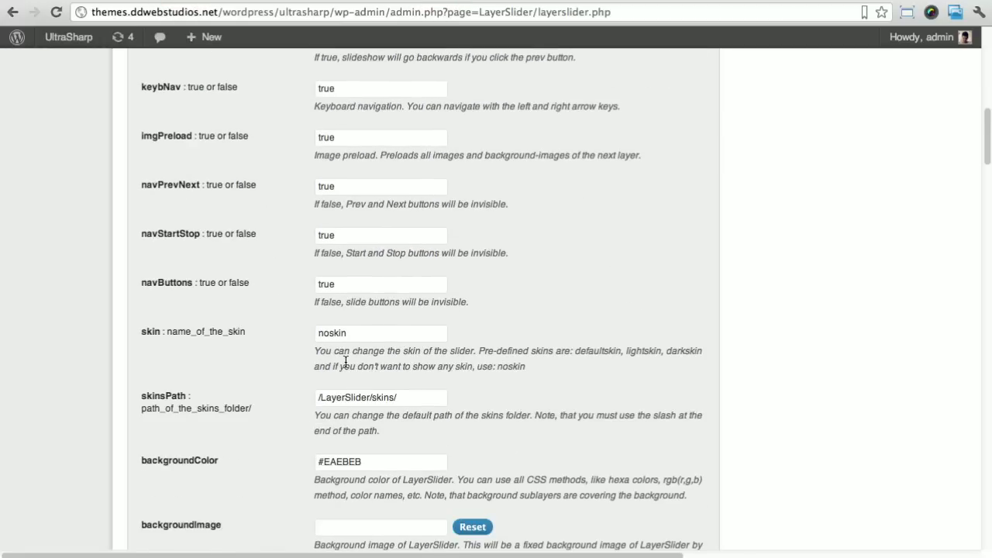
scroll("down", 3)
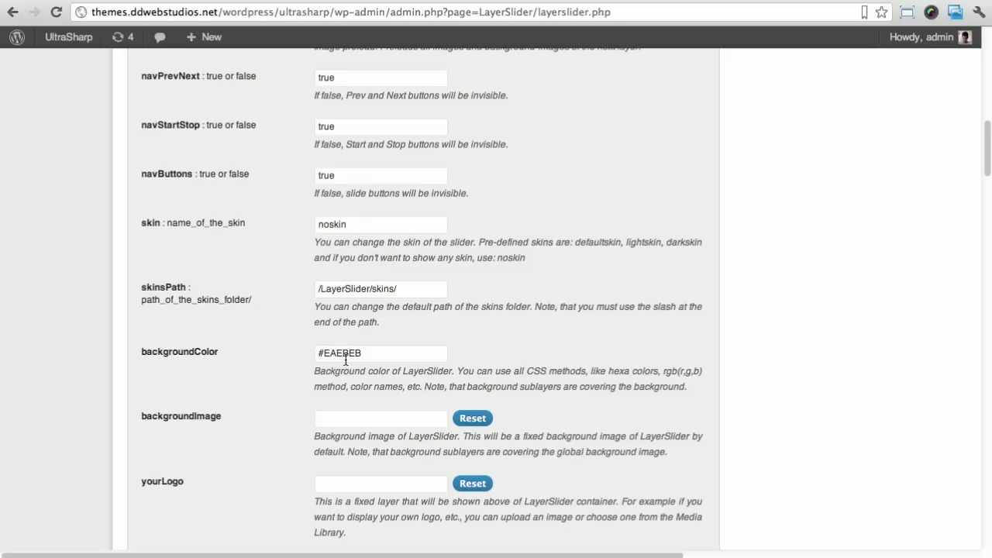
scroll("down", 3)
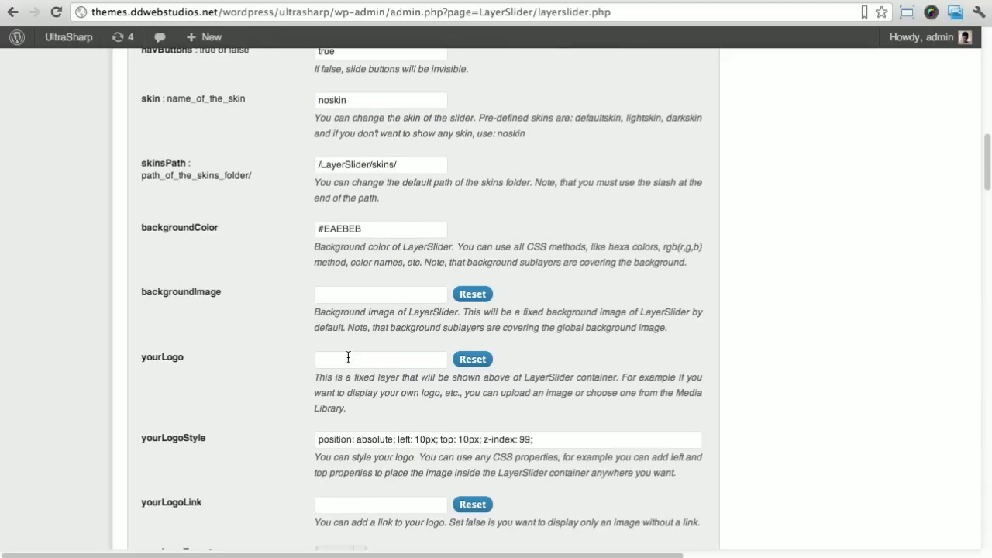
scroll("down", 3)
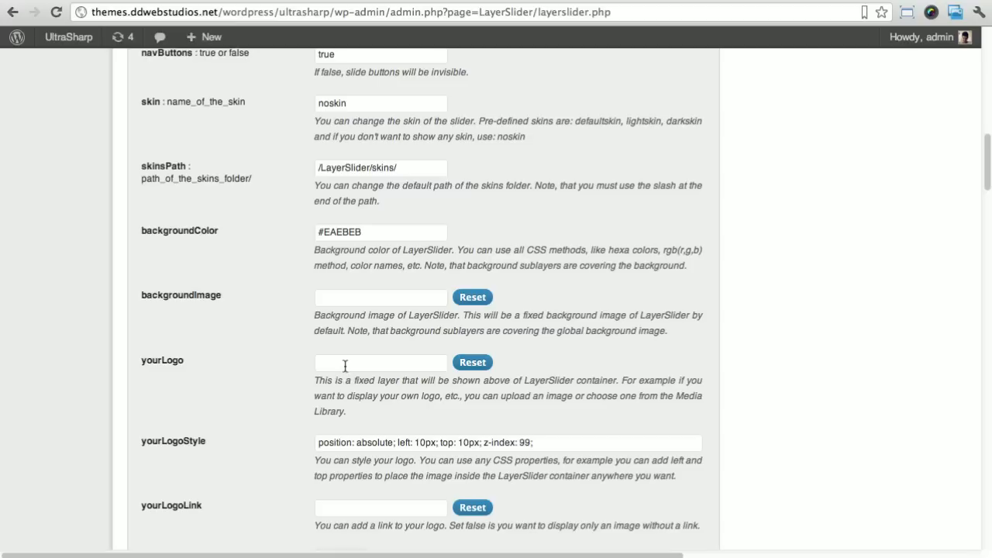
scroll("down", 3)
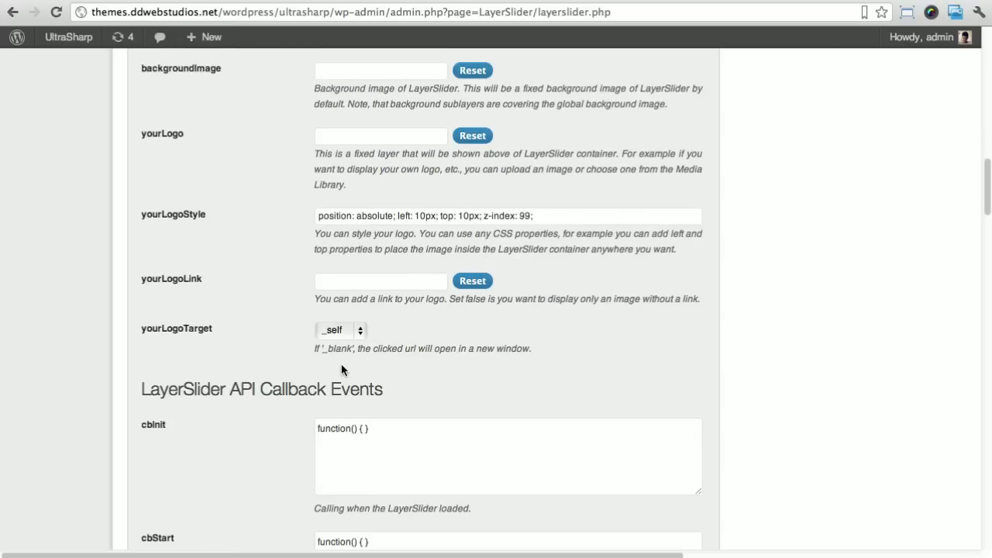
scroll("down", 3)
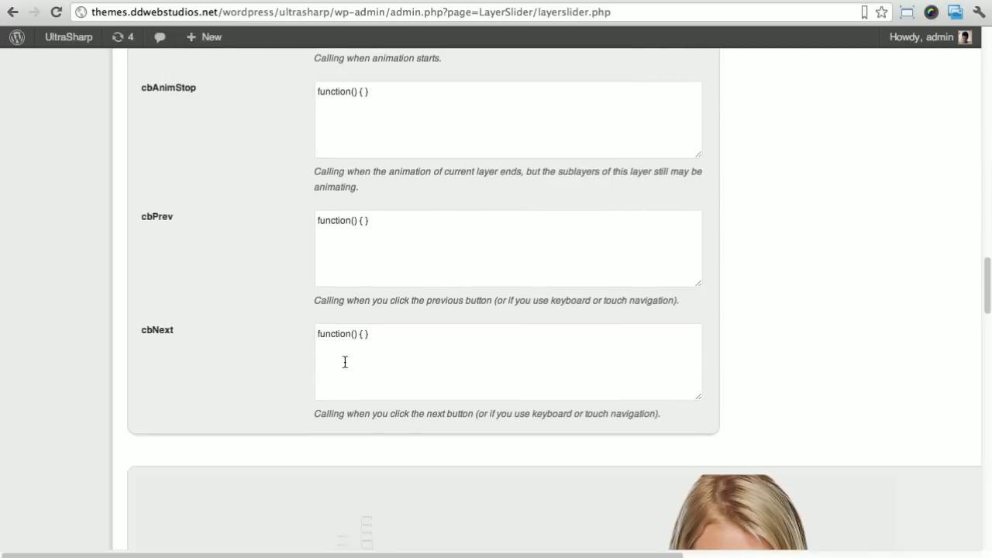
scroll("down", 3)
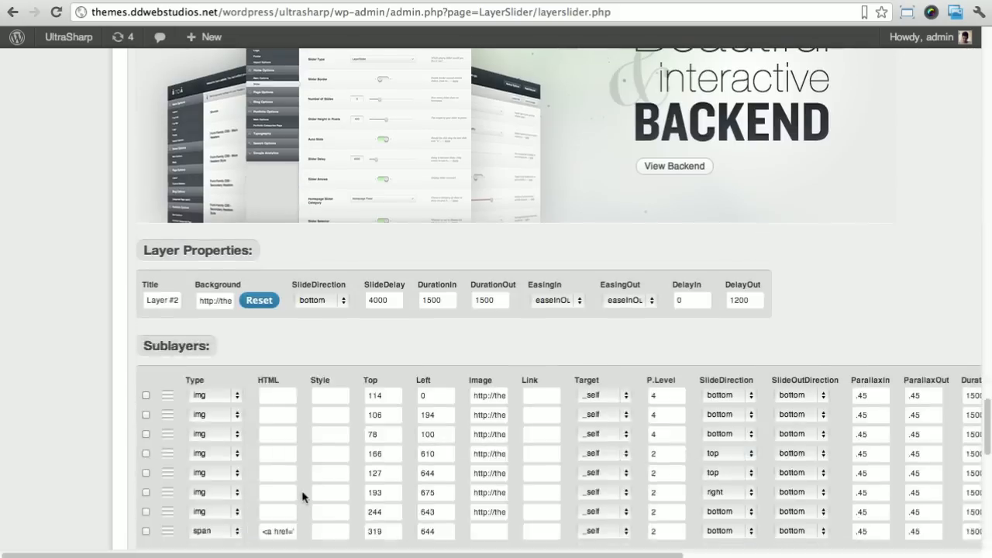
Add a new empty Layer #4 after Layer #3 at the bottom of the LayerSlider page.
scroll("down", 3)
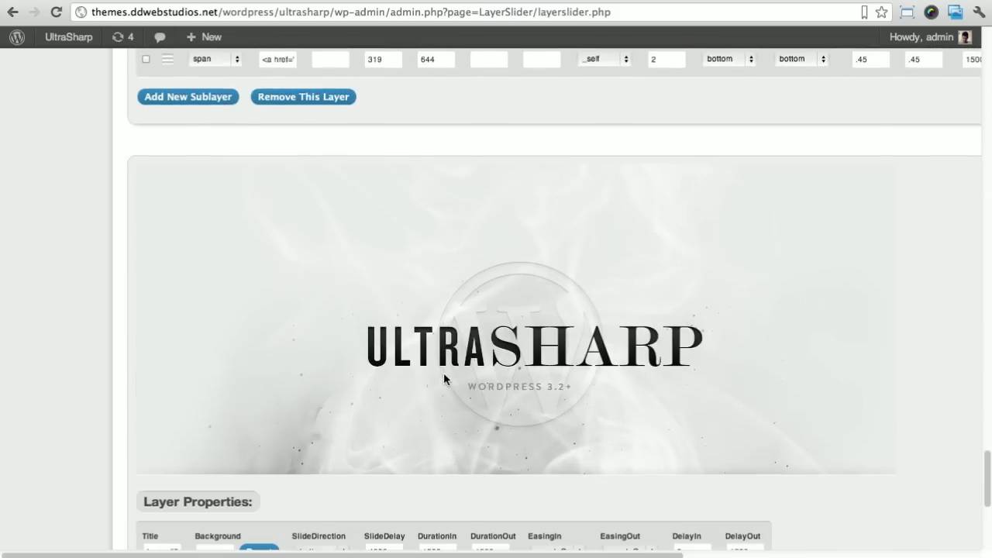
scroll("down", 3)
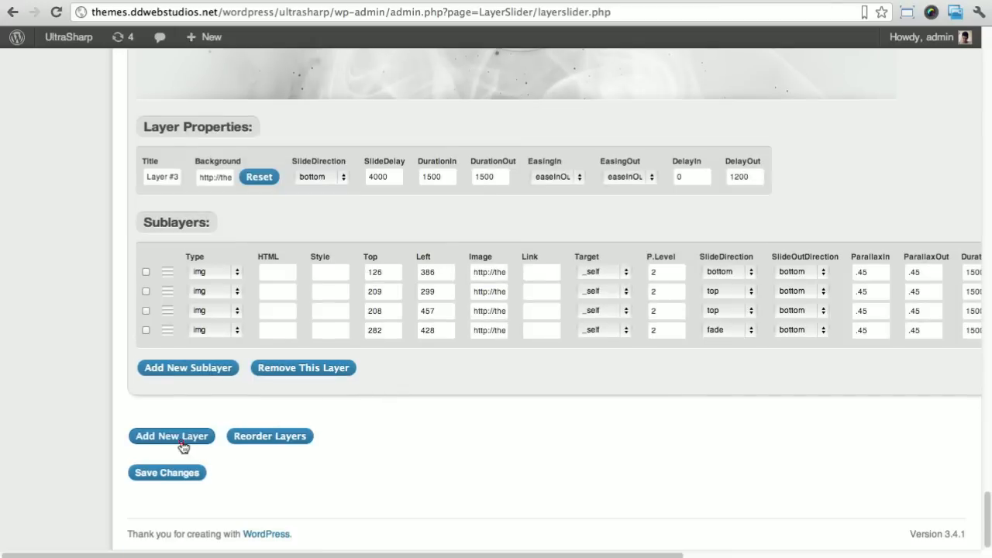
left_click(171, 435)
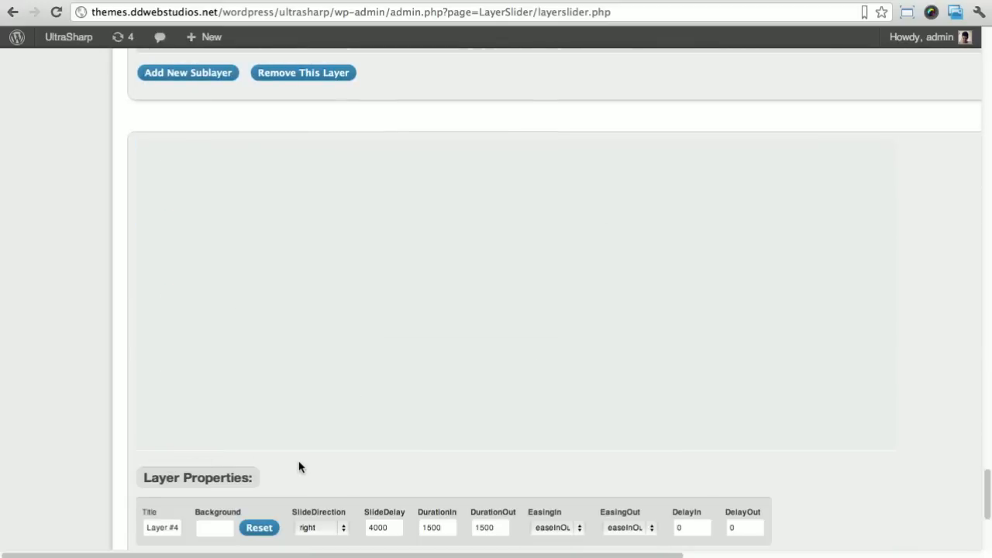
Scroll through Layers #2 to #4 with their properties and sublayers.
scroll("down", 3)
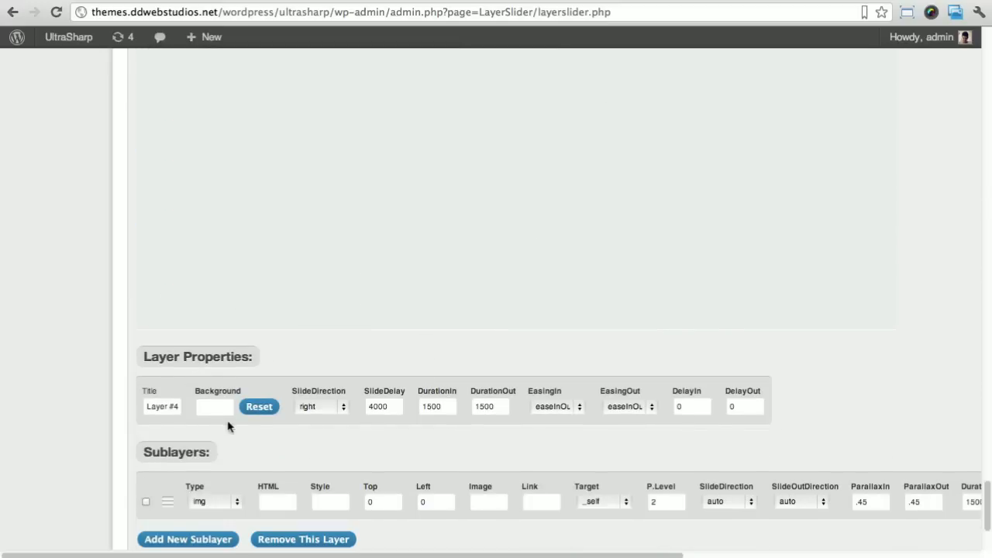
scroll("down", 3)
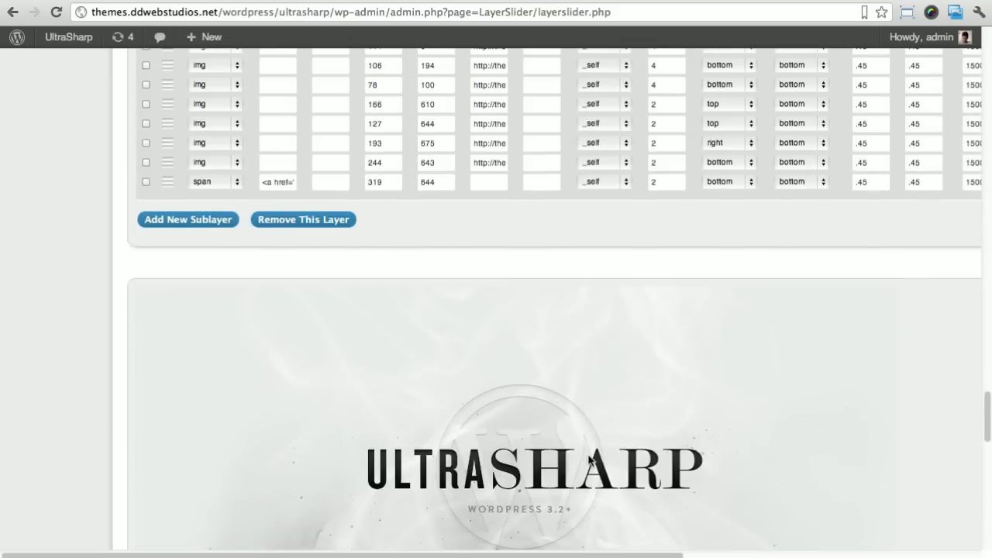
scroll("down", 3)
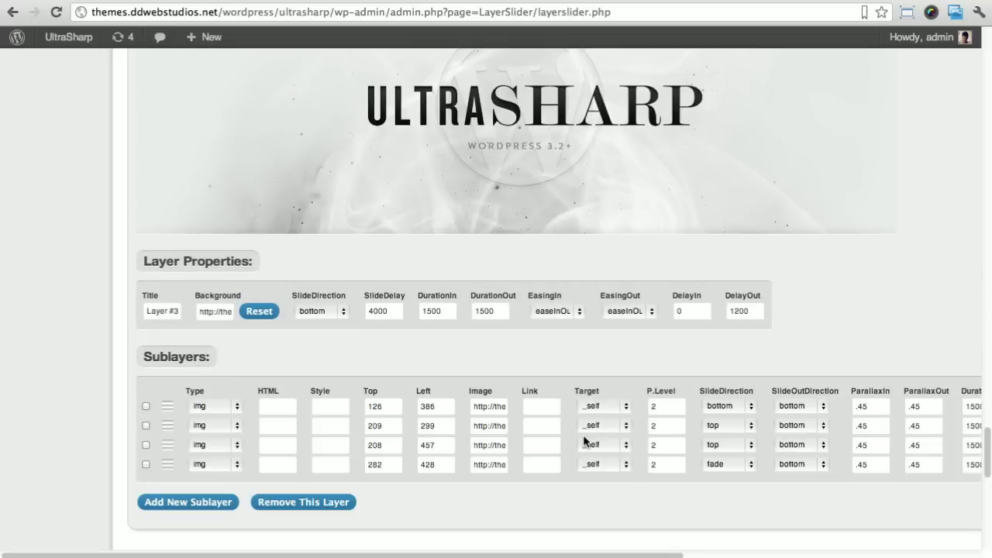
mouse_move(304, 434)
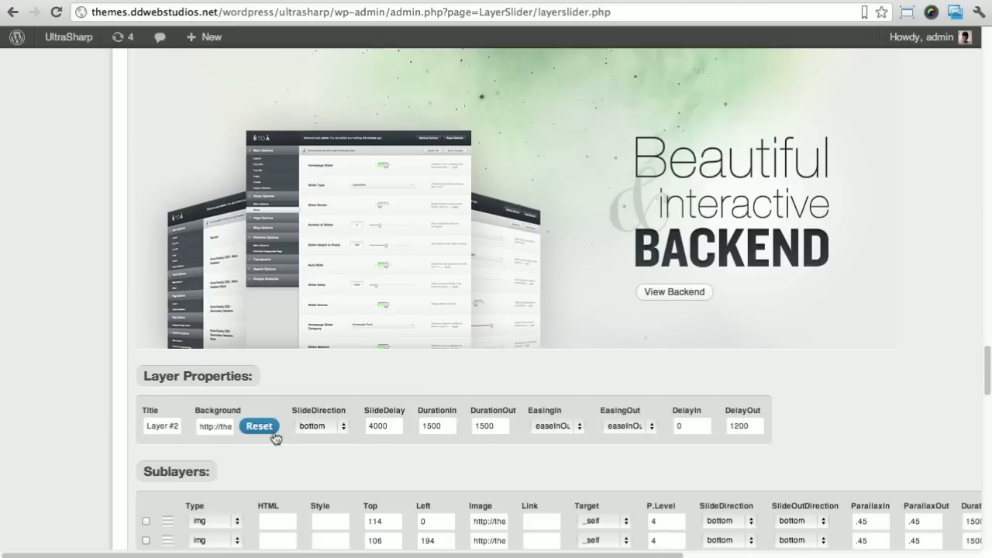
scroll("down", 3)
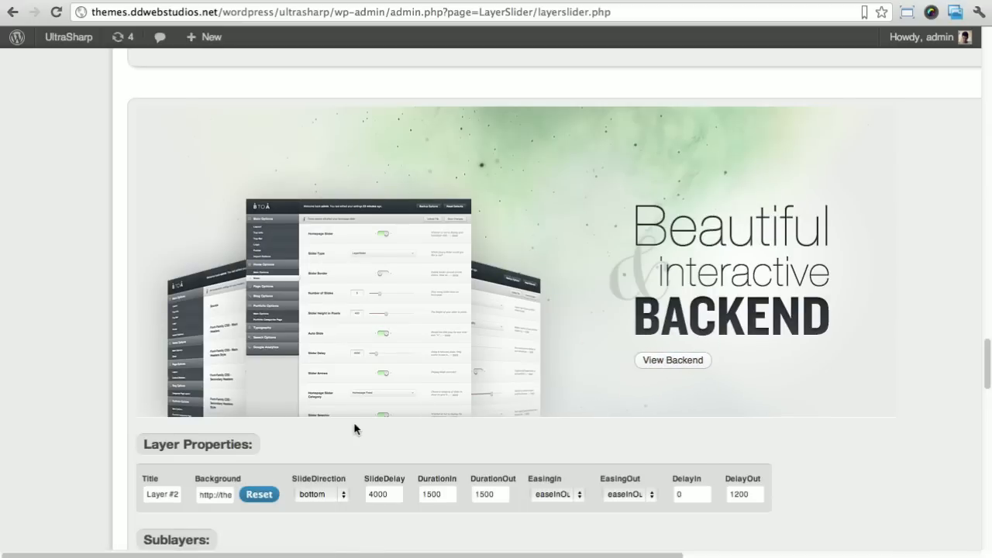
scroll("down", 3)
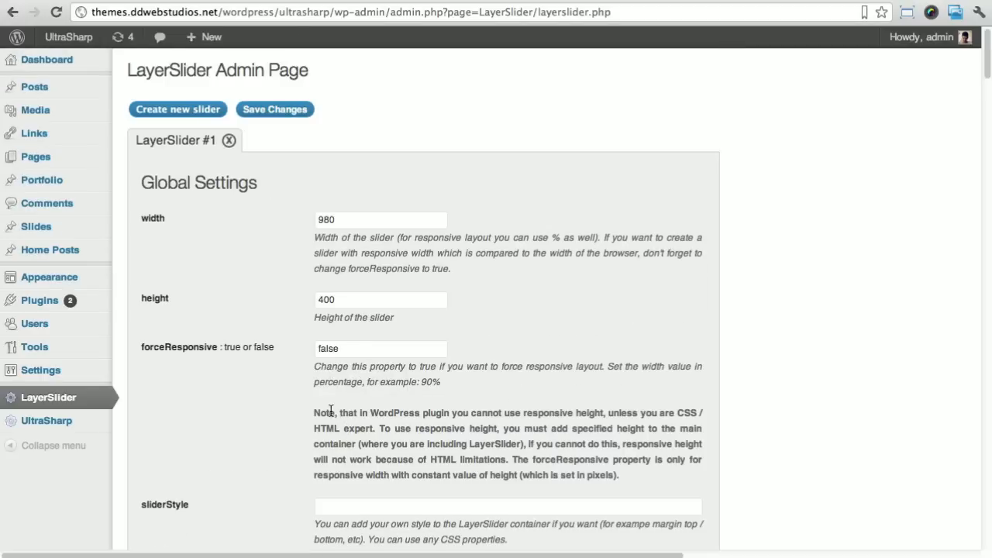
mouse_move(260, 174)
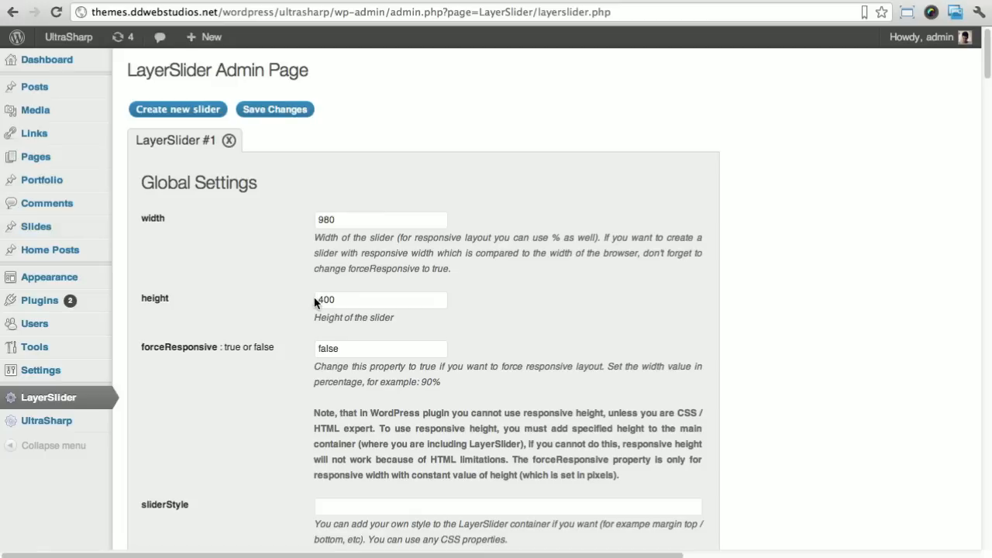
mouse_move(318, 211)
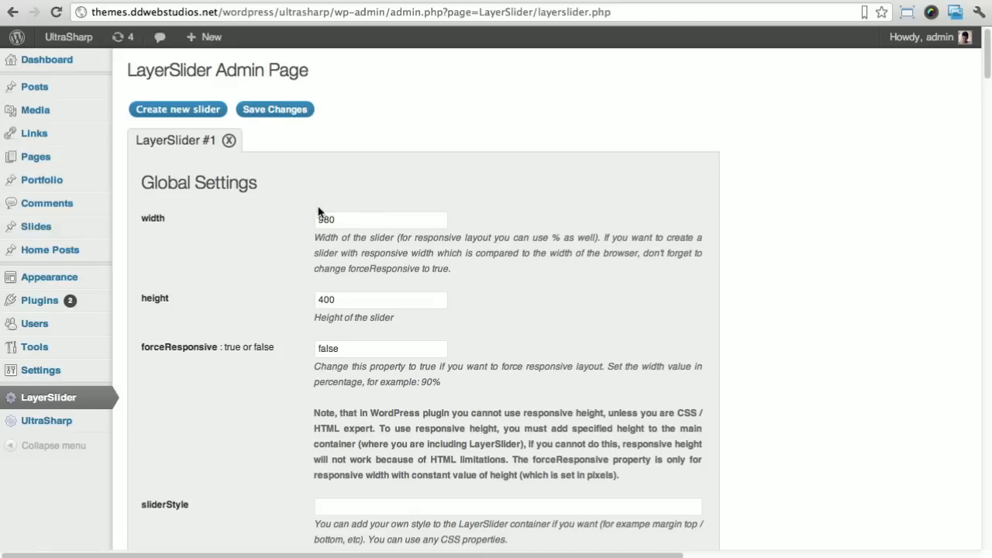
scroll("down", 3)
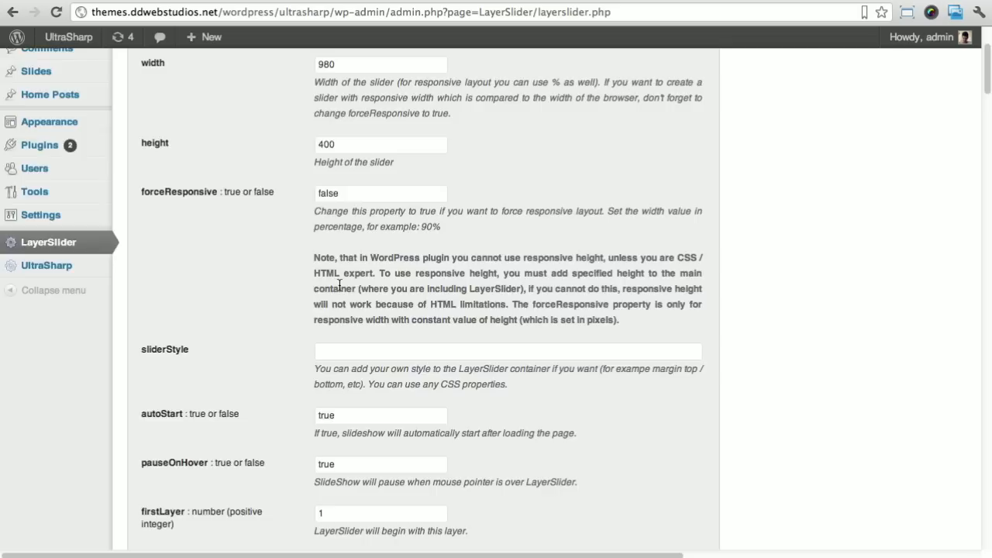
scroll("down", 3)
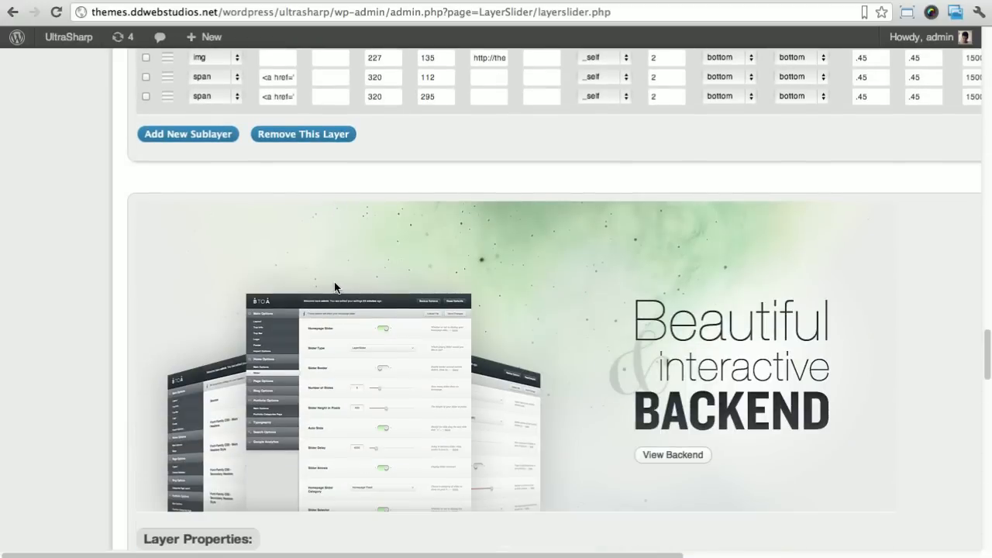
mouse_move(341, 311)
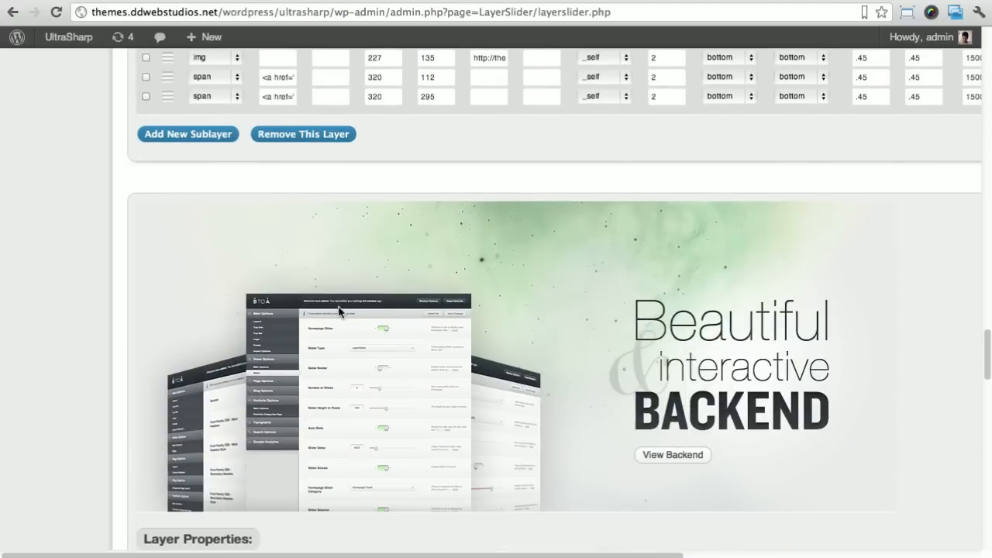
scroll("down", 3)
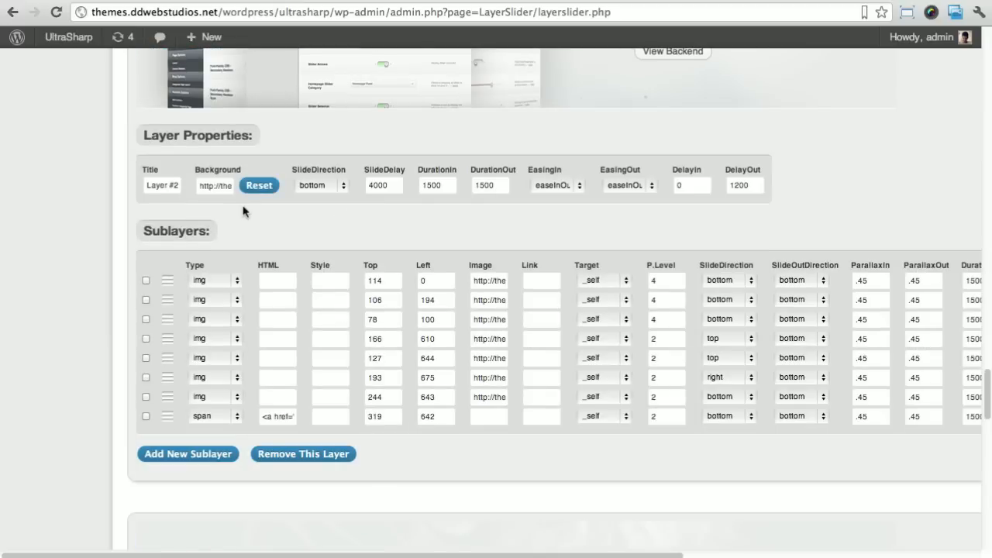
scroll("down", 3)
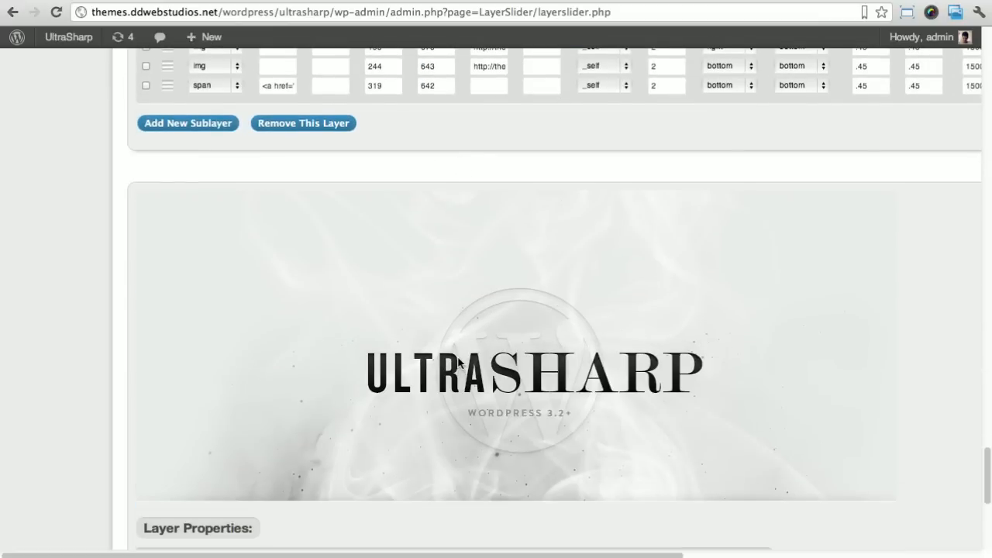
scroll("down", 3)
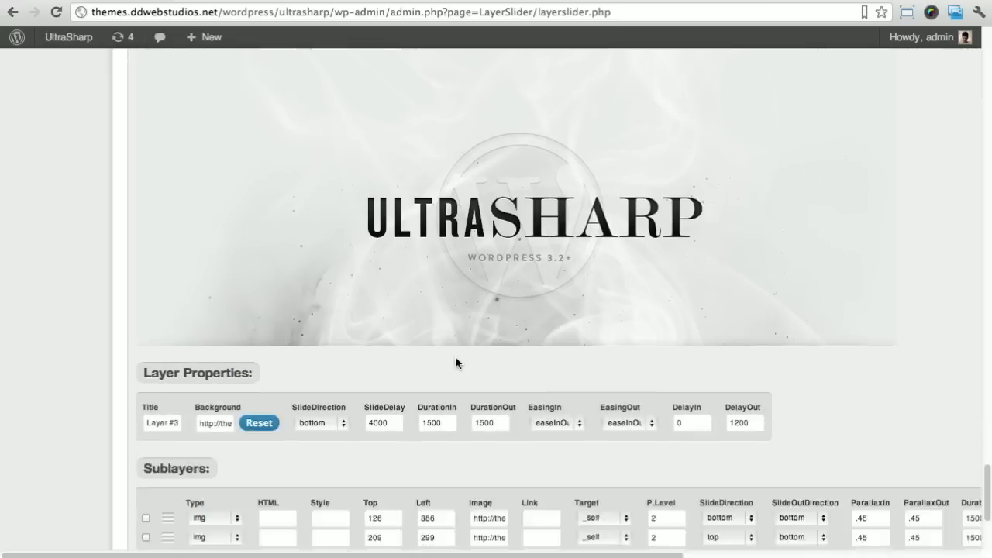
scroll("down", 3)
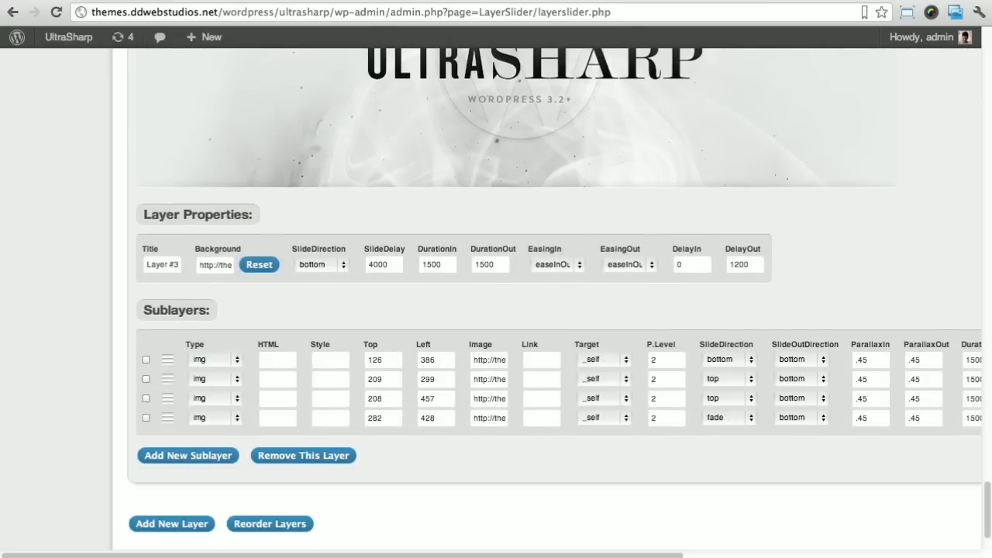